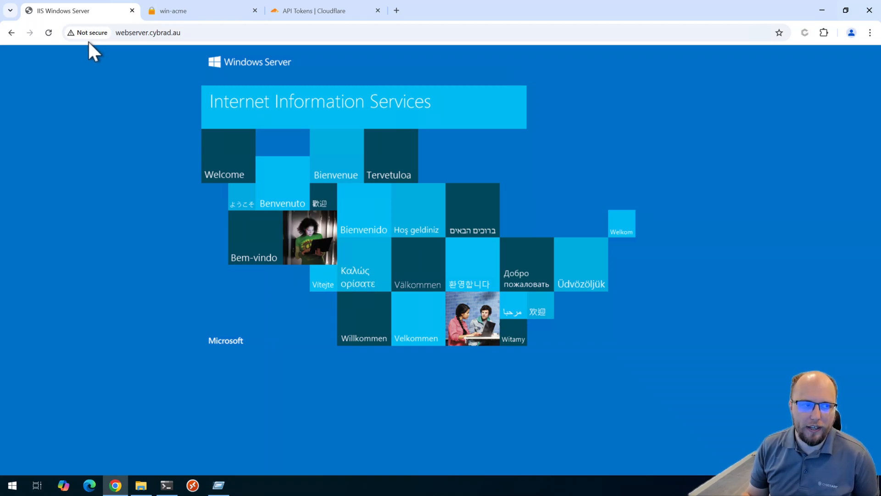
mouse_move(152, 56)
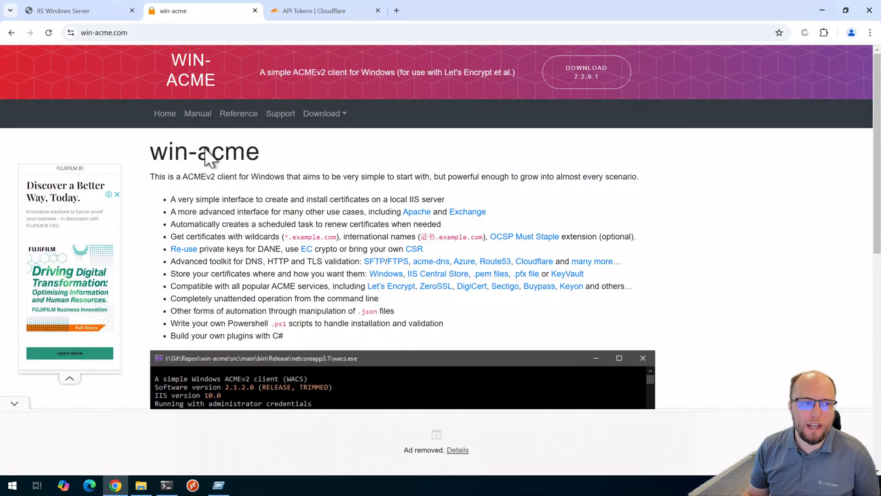
mouse_move(292, 201)
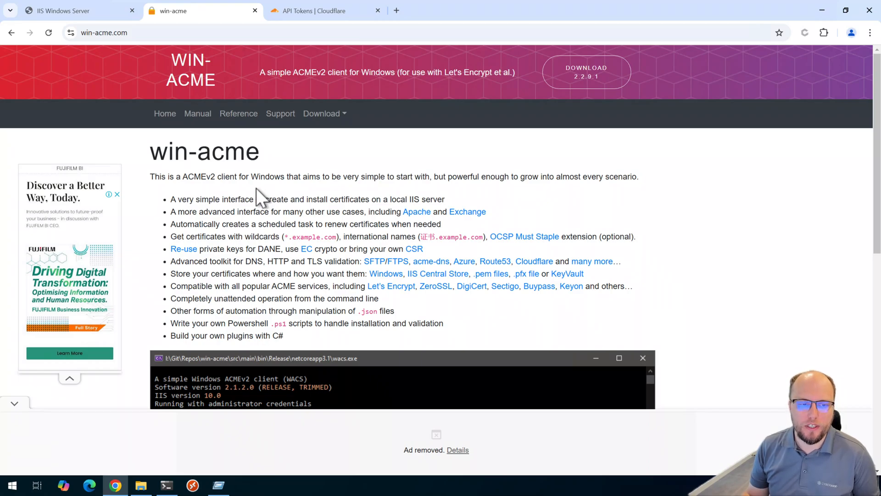
mouse_move(260, 204)
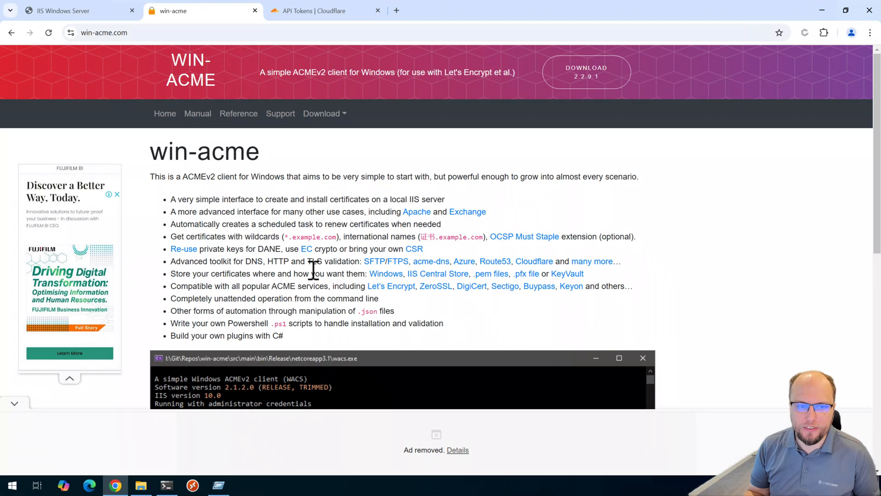
mouse_move(319, 266)
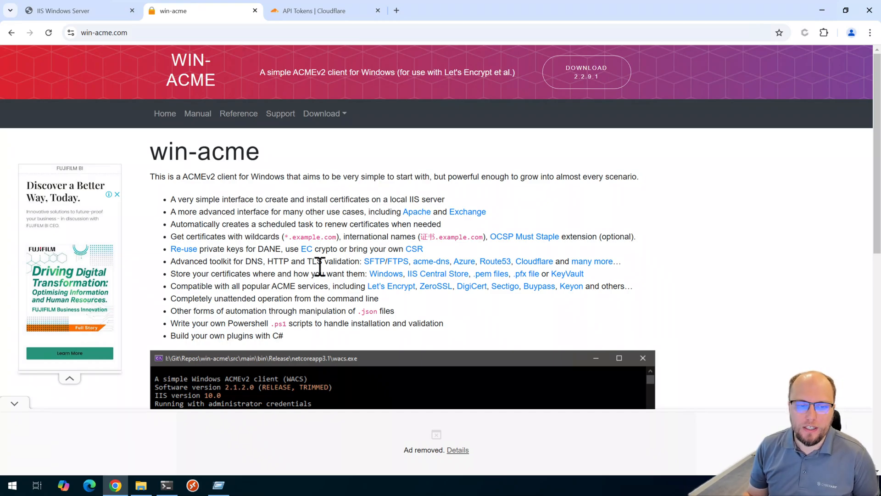
mouse_move(534, 261)
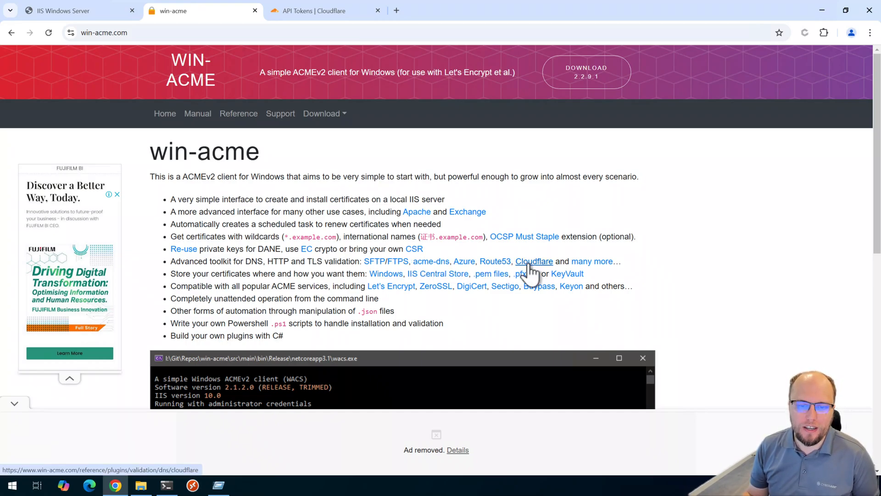
mouse_move(534, 253)
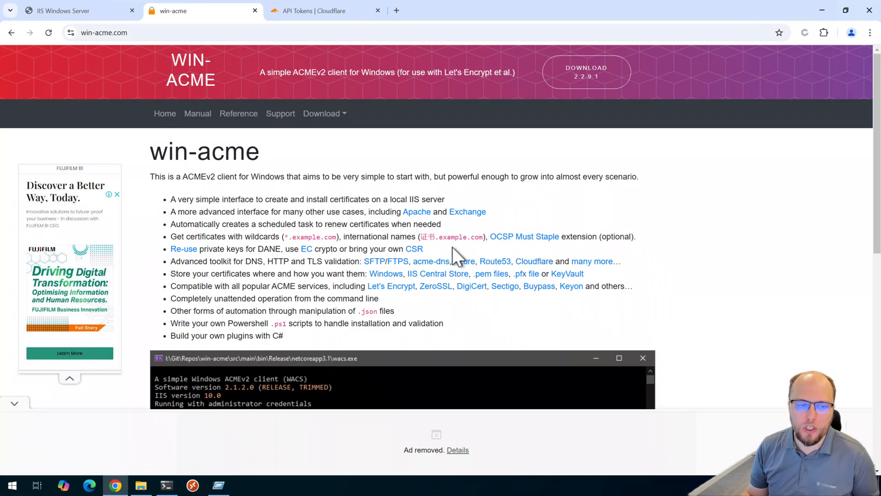
- Switch from the IIS default page tab back to the win-acme homepage tab
left_click(64, 11)
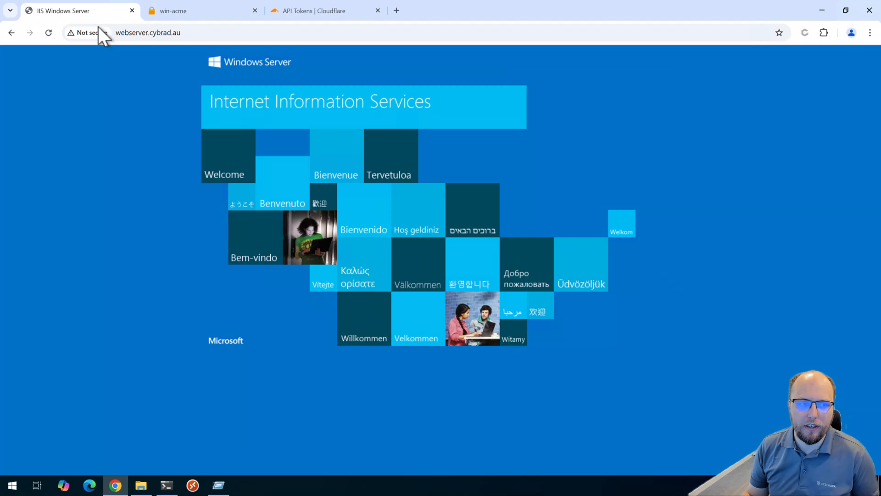
left_click(202, 10)
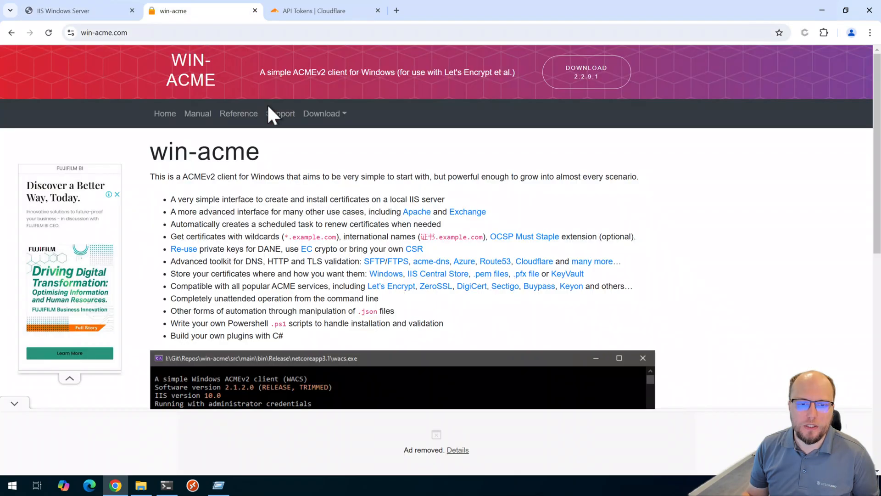
mouse_move(533, 261)
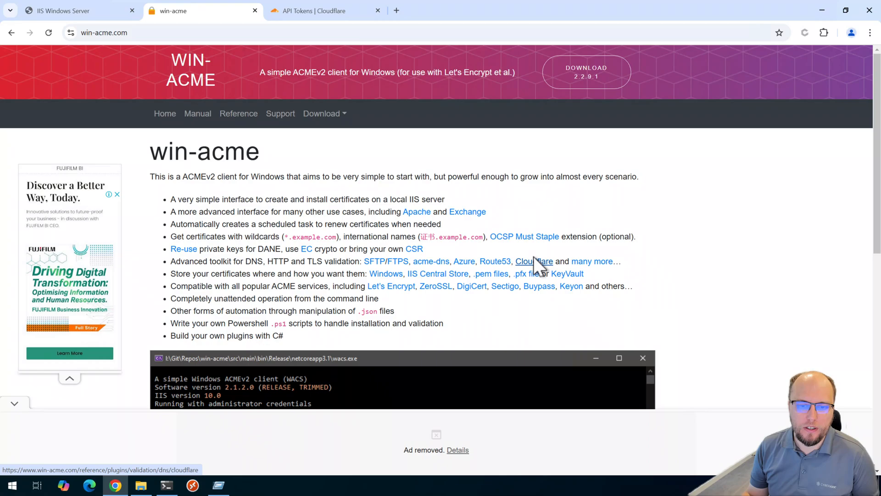
mouse_move(514, 259)
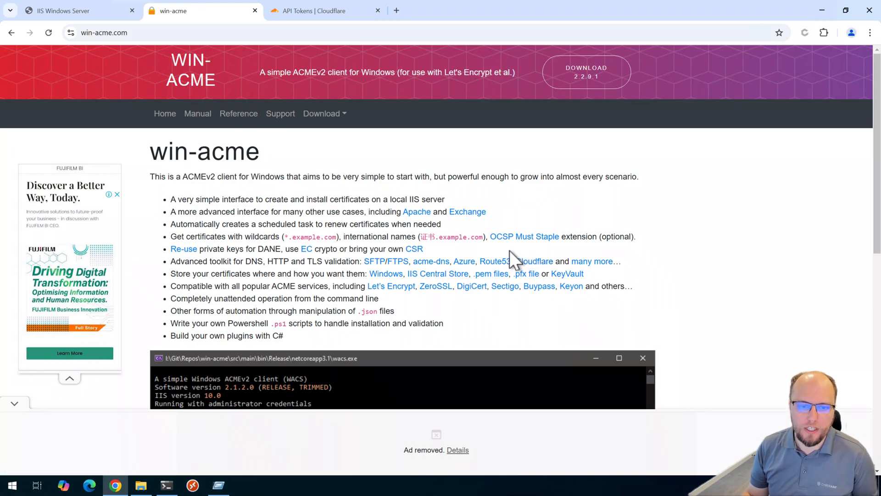
mouse_move(528, 268)
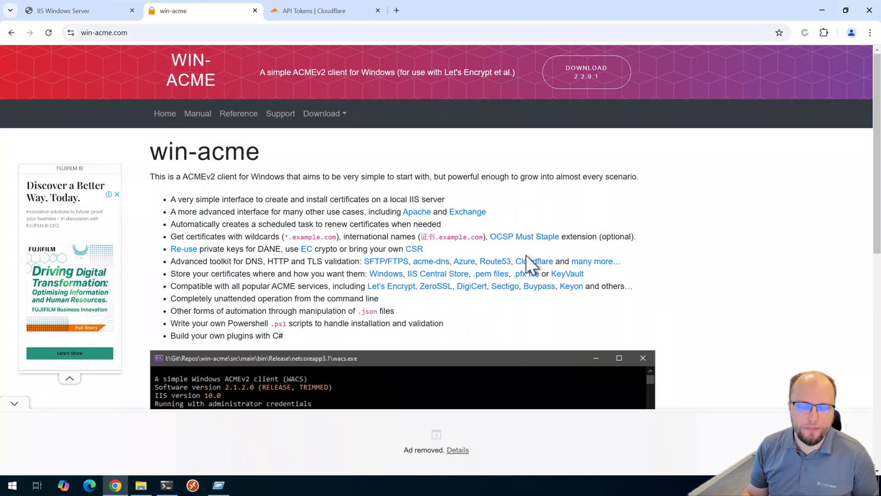
mouse_move(450, 308)
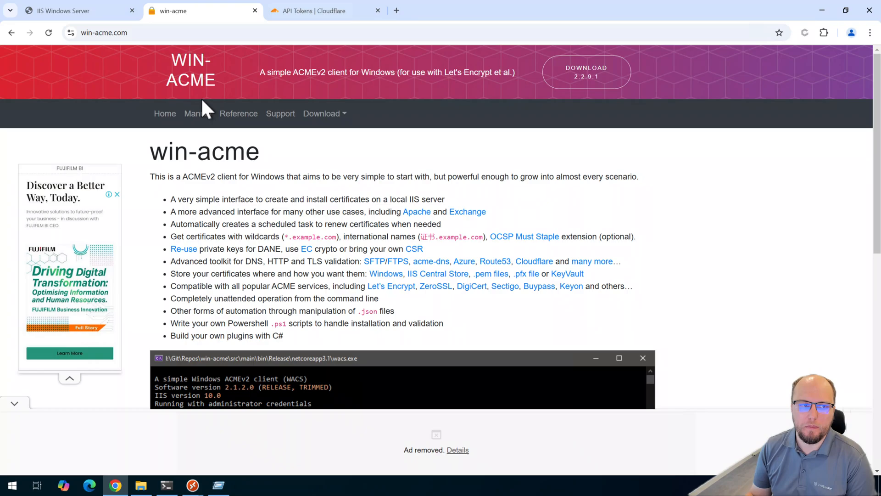
mouse_move(385, 200)
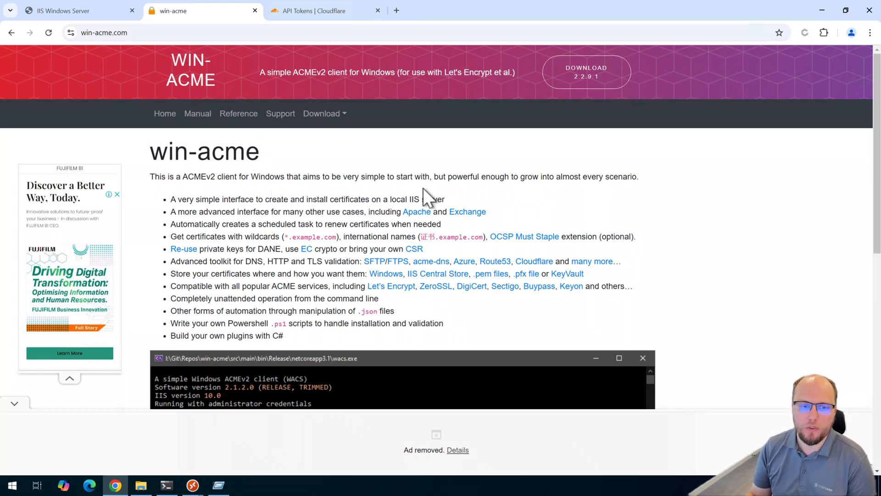
mouse_move(584, 214)
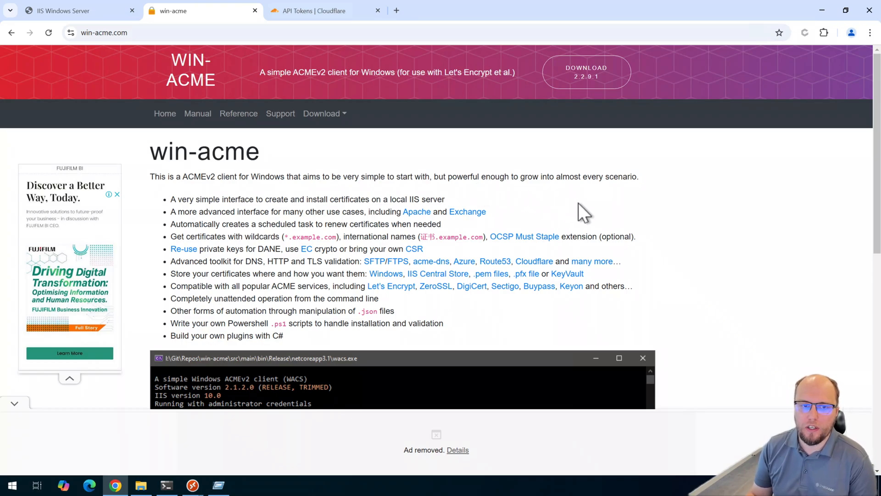
mouse_move(609, 221)
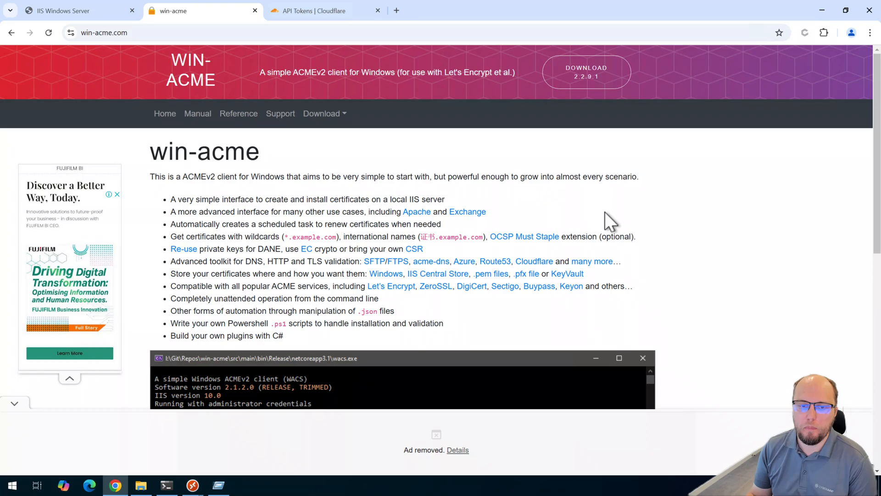
mouse_move(444, 281)
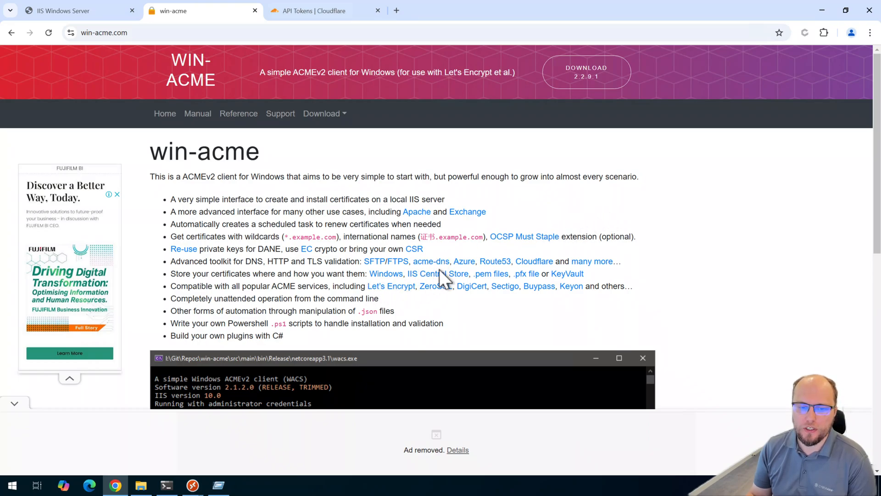
mouse_move(526, 269)
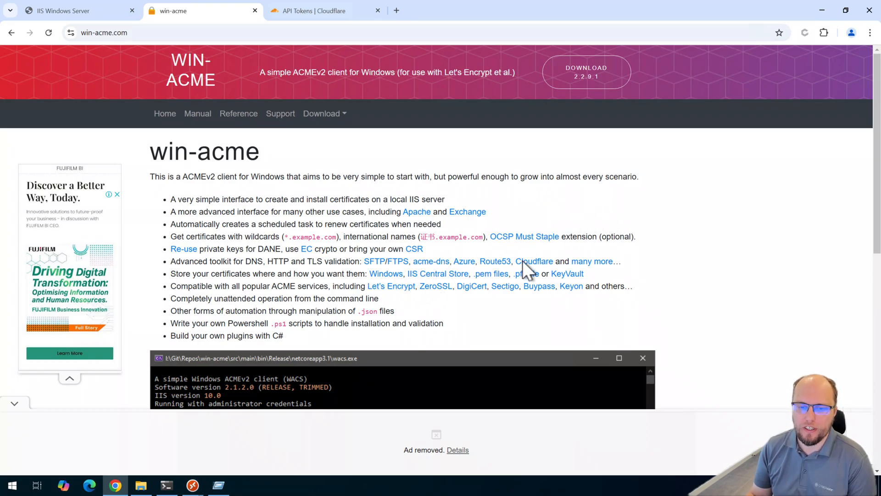
mouse_move(464, 166)
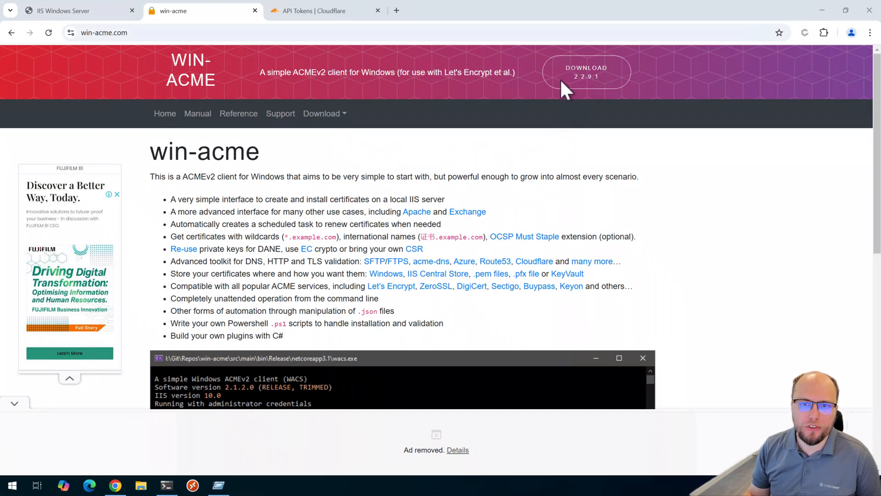
mouse_move(325, 118)
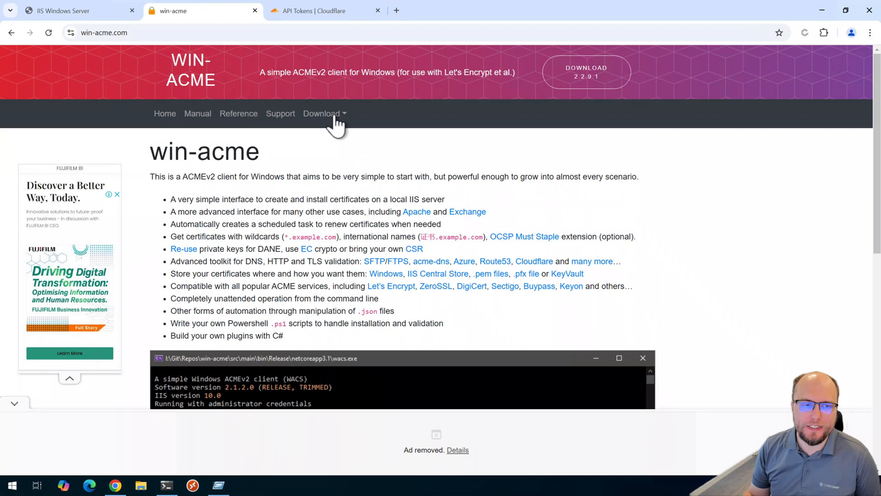
- Download win-acme 2.2.9.1 with plugin support and the plugin.validation.dns.cloudflare zip
left_click(321, 113)
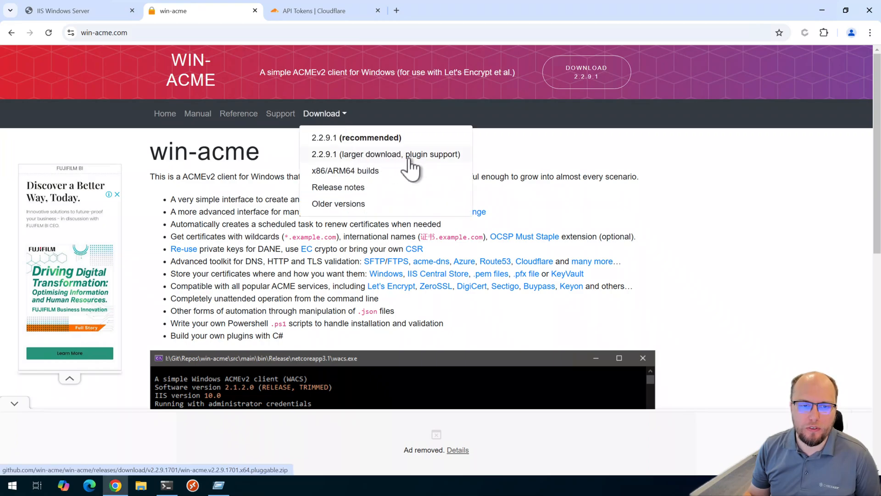
mouse_move(453, 169)
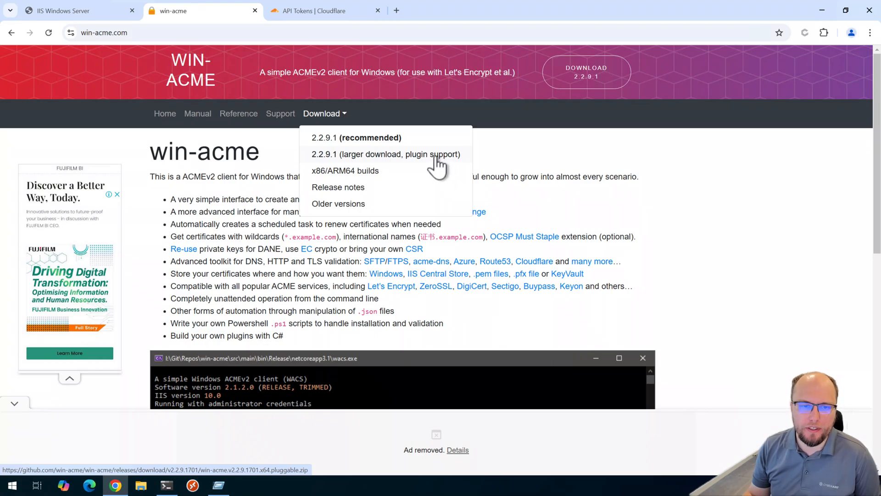
left_click(385, 154)
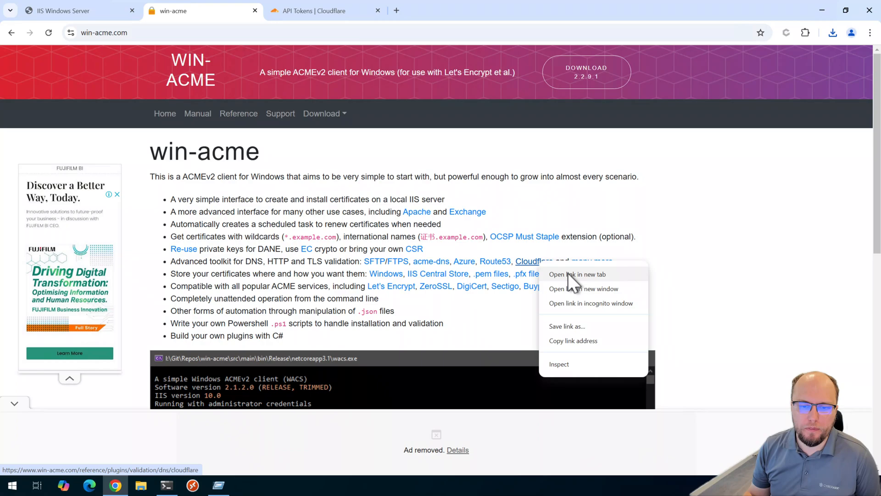
left_click(576, 274)
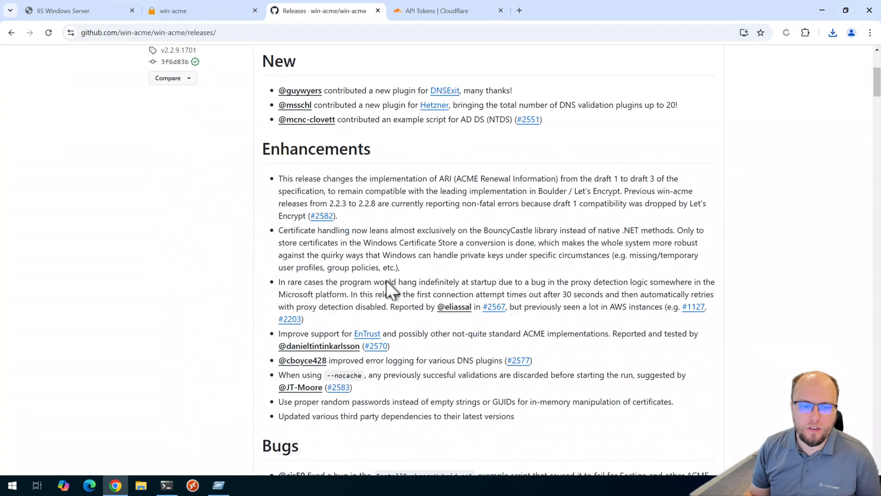
scroll("down", 3)
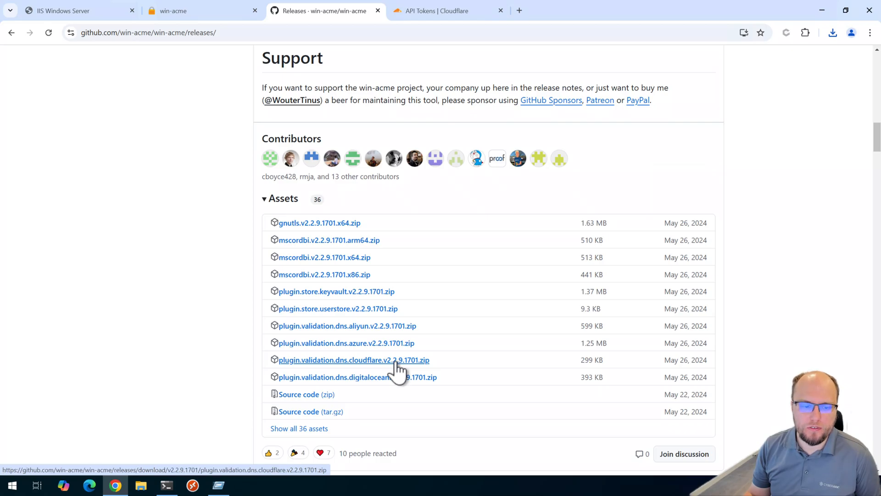
left_click(354, 360)
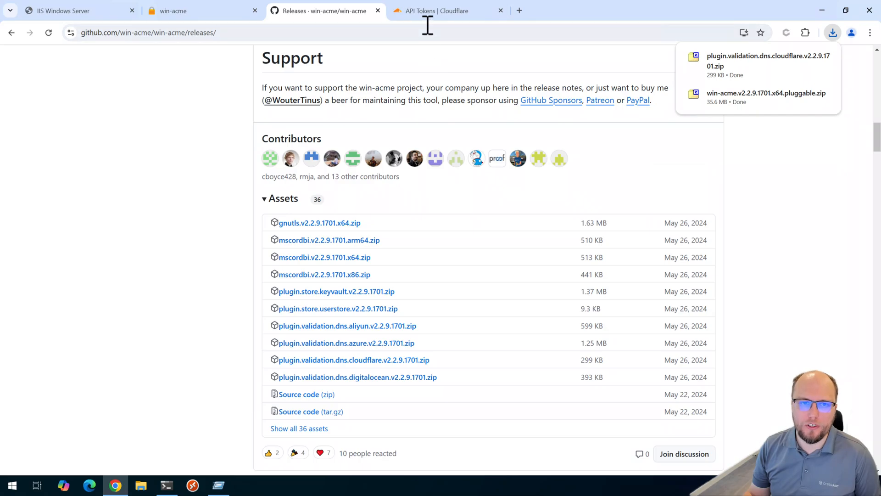
- On the API Tokens page, start a new token using Create Custom Token
left_click(448, 10)
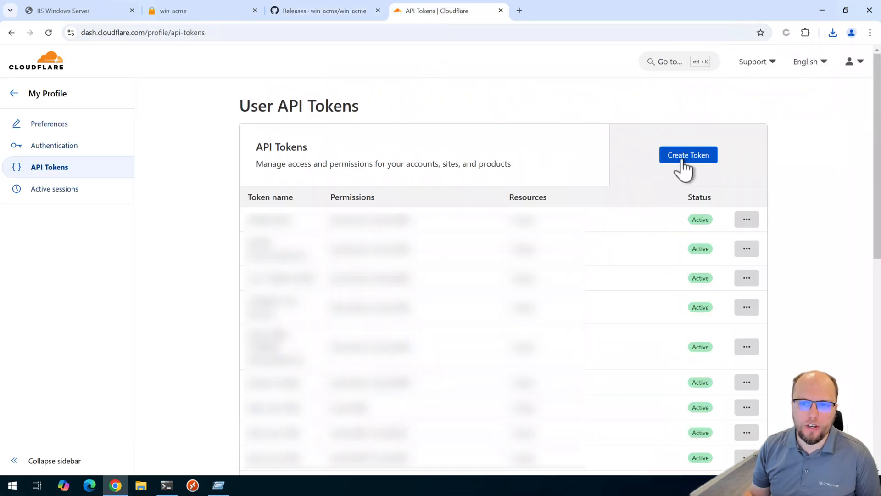
left_click(688, 155)
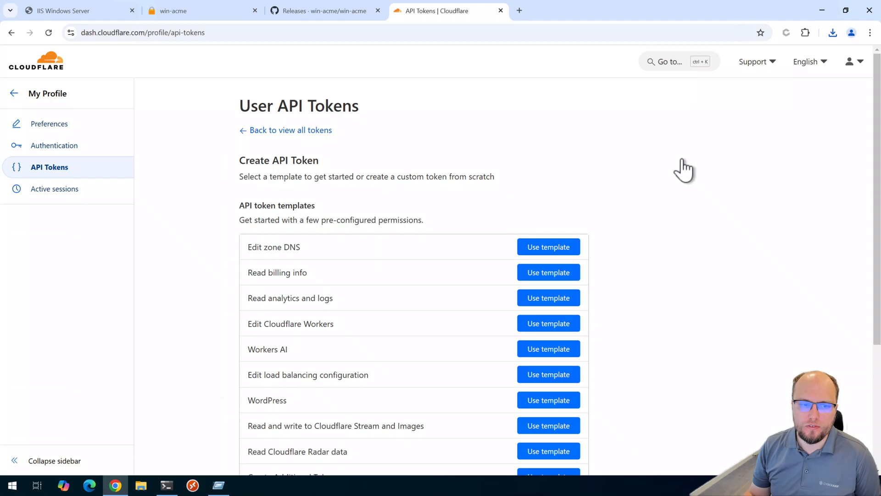
scroll("down", 3)
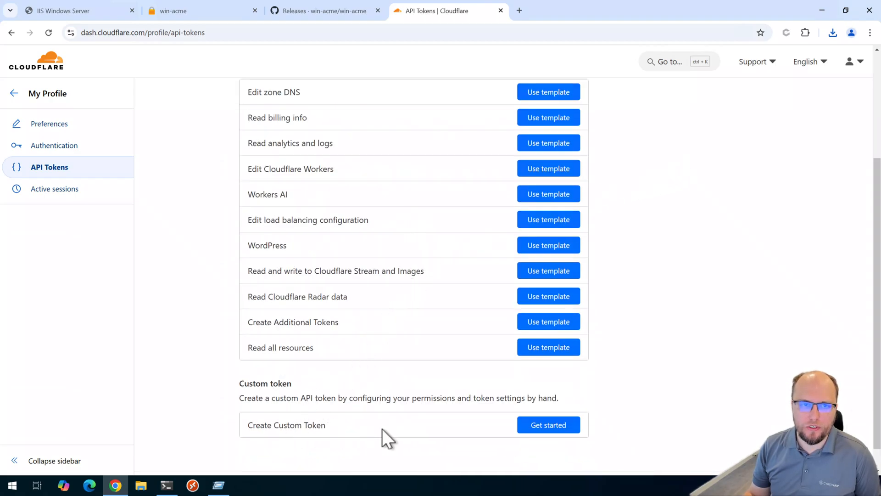
left_click(548, 424)
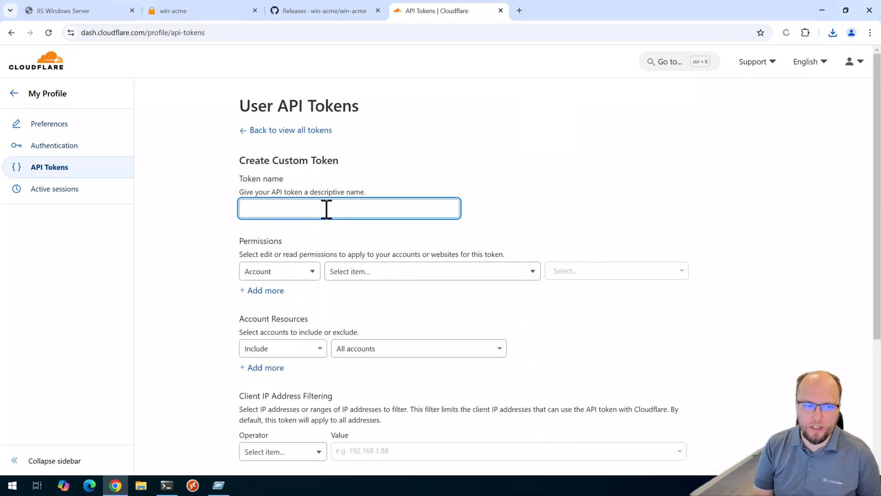
- Name the token WIN-ACME-WEBSERVER and add Zone and Zone DNS Edit permissions
type("WIN-ACME-WEBSERVER")
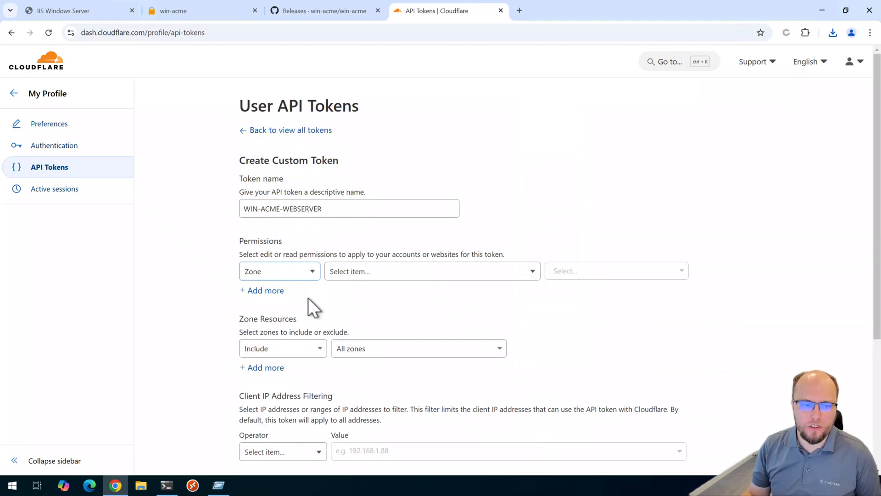
left_click(431, 271)
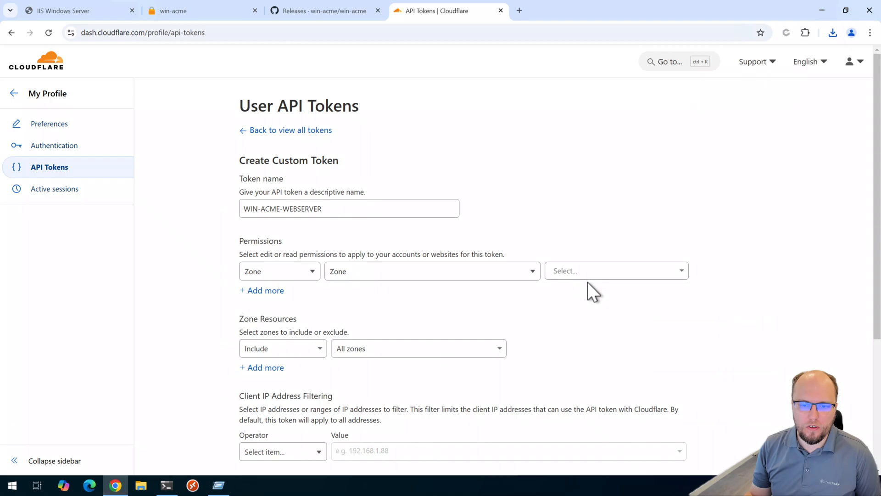
left_click(616, 270)
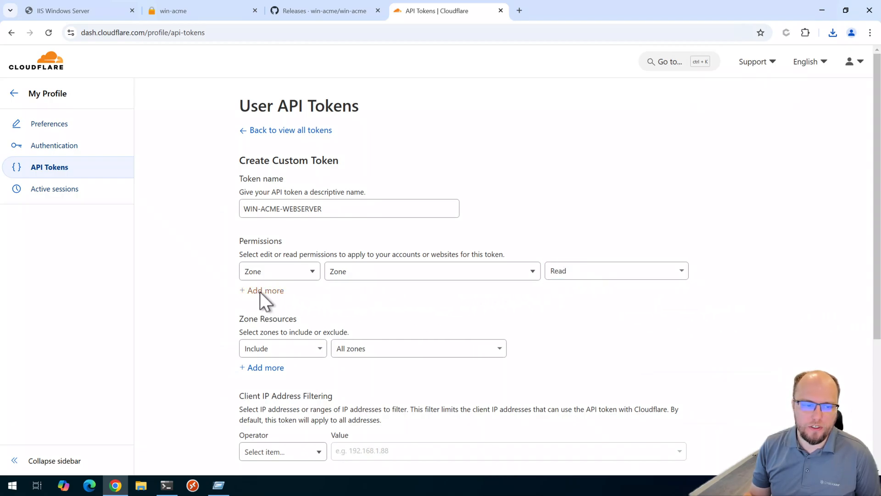
left_click(261, 290)
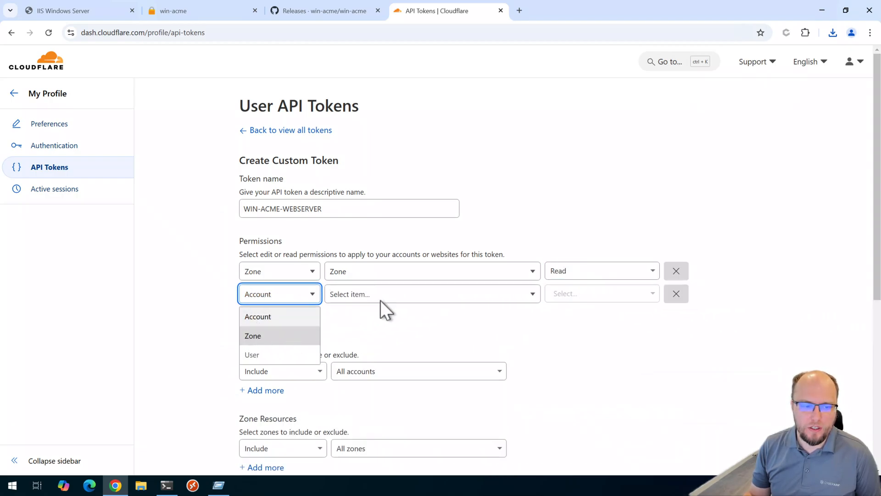
left_click(253, 335)
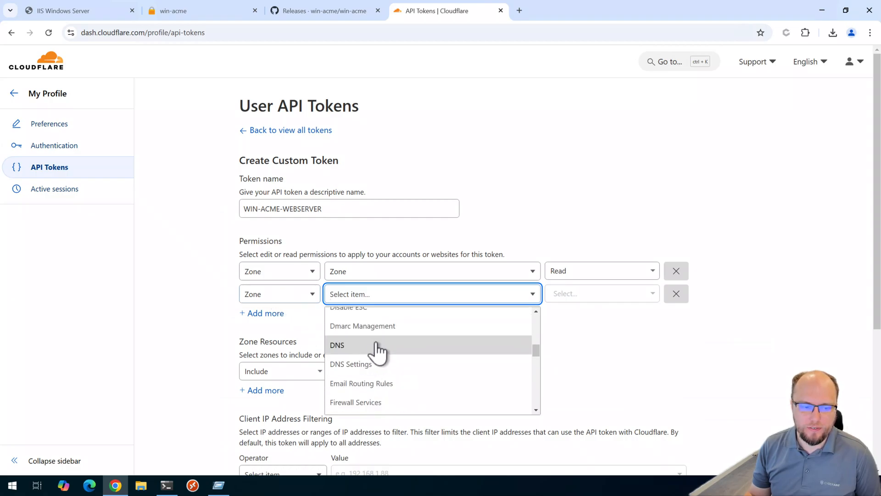
left_click(337, 345)
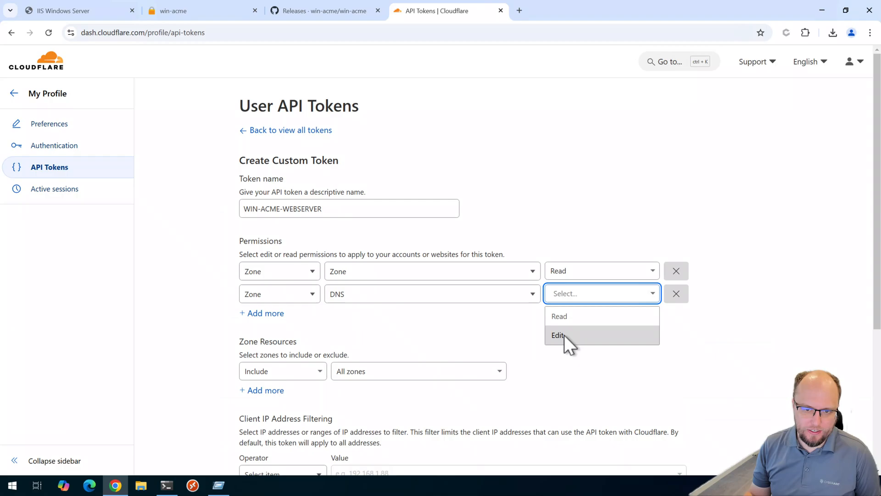
left_click(558, 335)
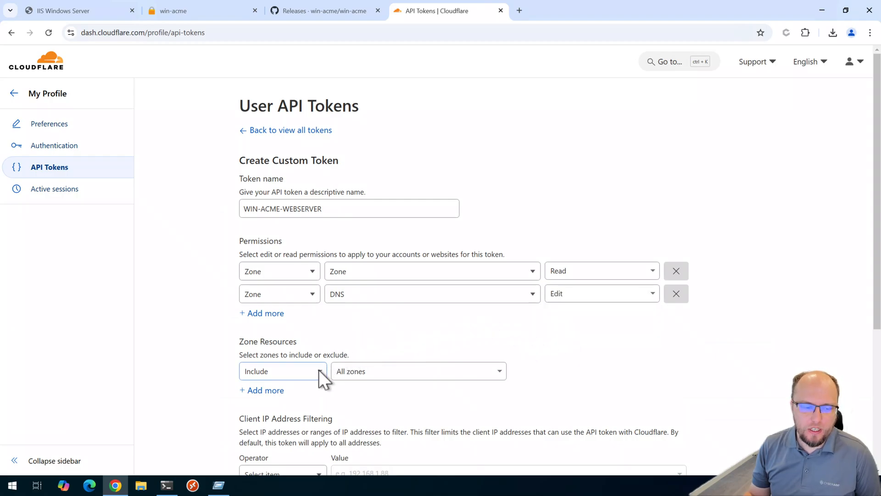
- Limit the token to the cybrad.au zone and an 'Is in' filter with the server's public IP
left_click(418, 371)
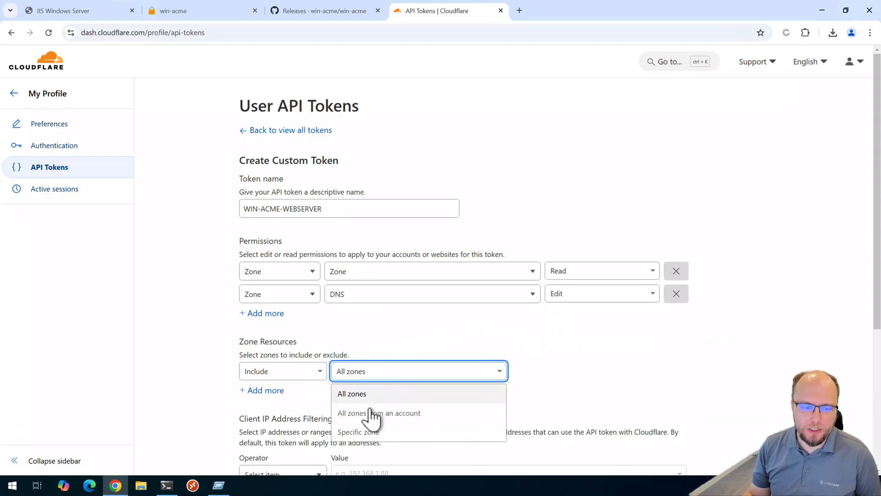
left_click(358, 431)
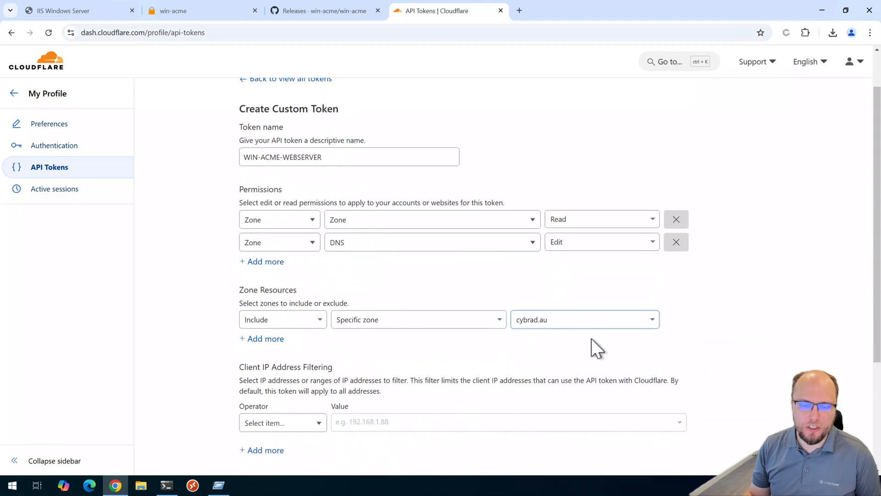
mouse_move(580, 361)
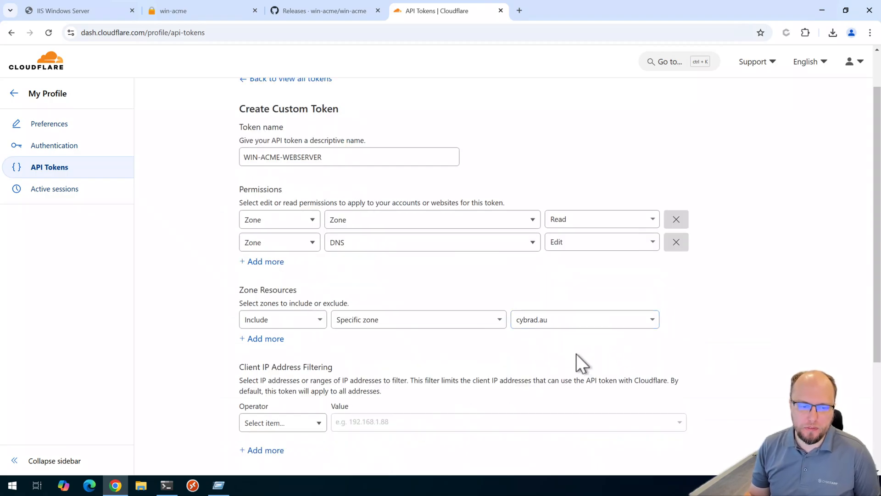
mouse_move(529, 348)
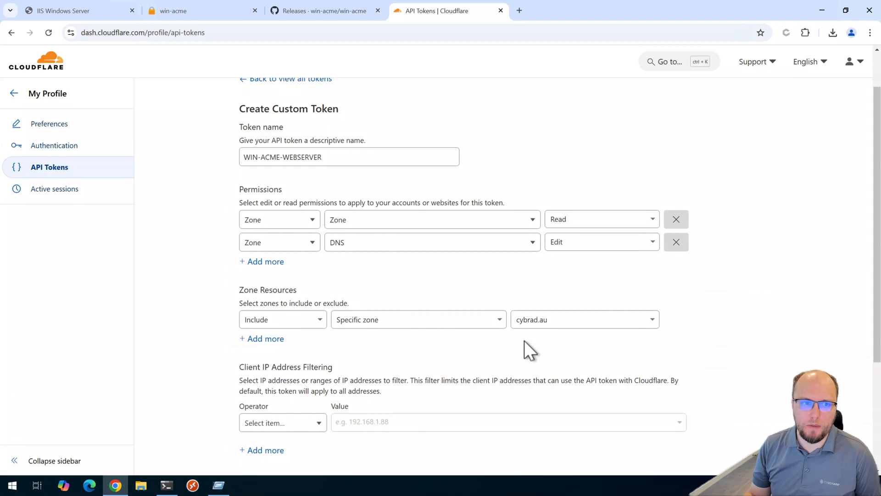
mouse_move(514, 345)
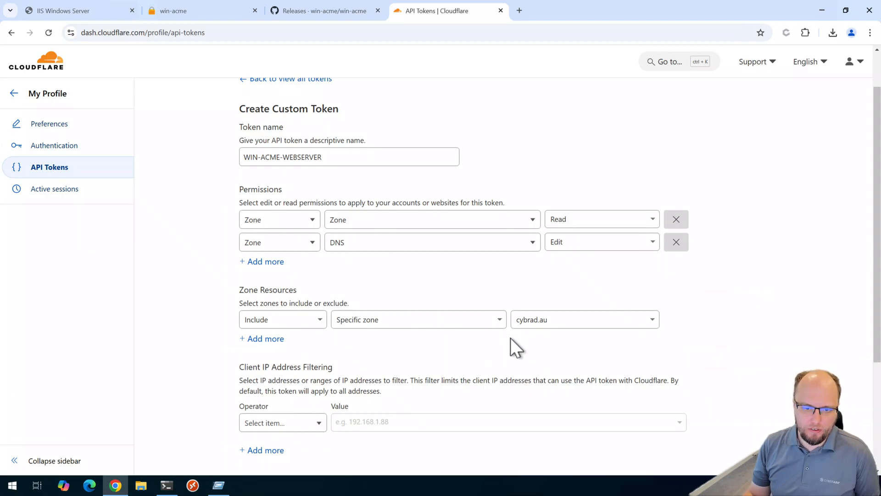
mouse_move(548, 337)
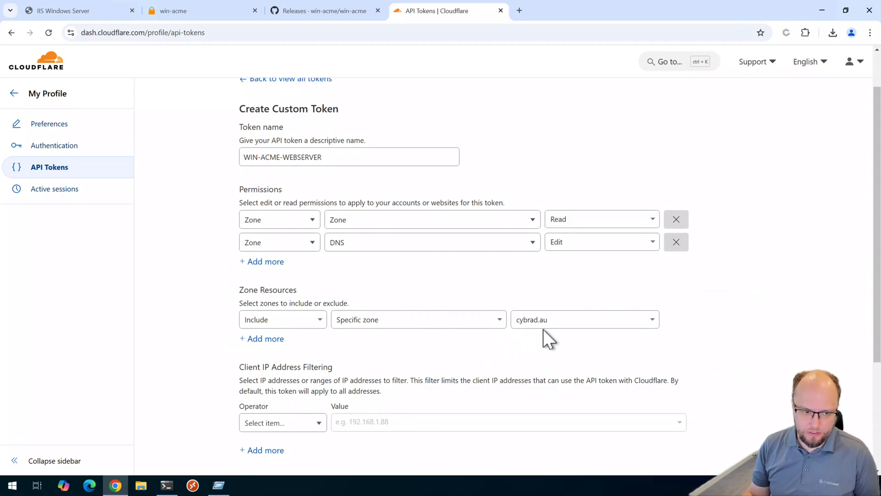
scroll("down", 3)
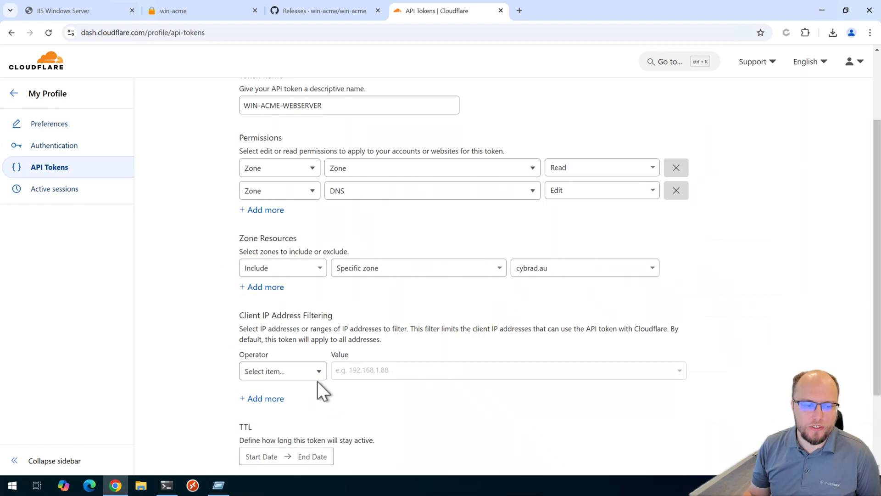
left_click(283, 370)
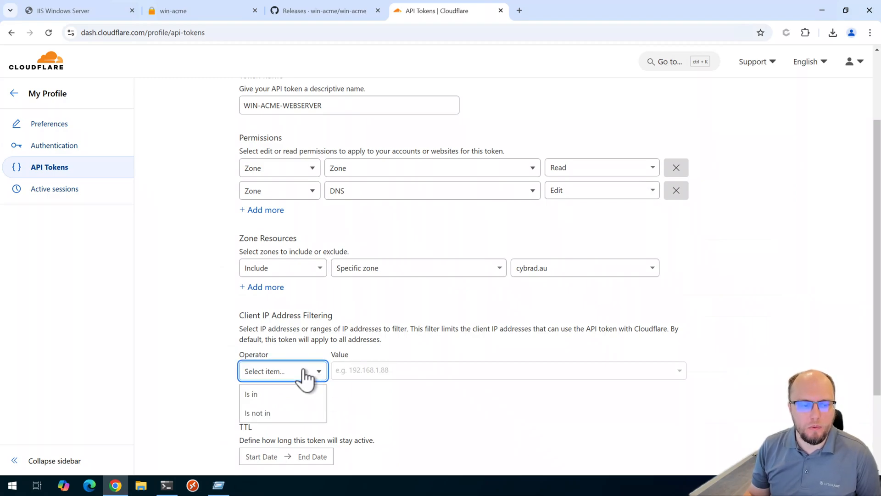
left_click(251, 393)
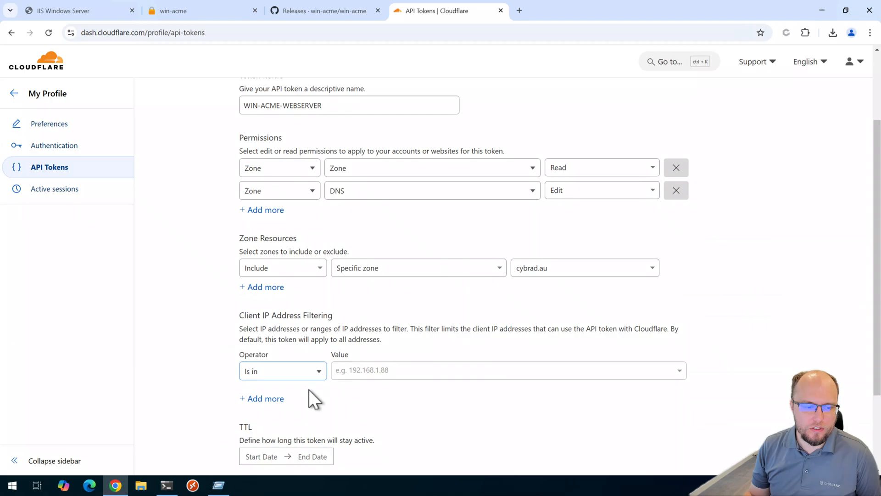
left_click(506, 370)
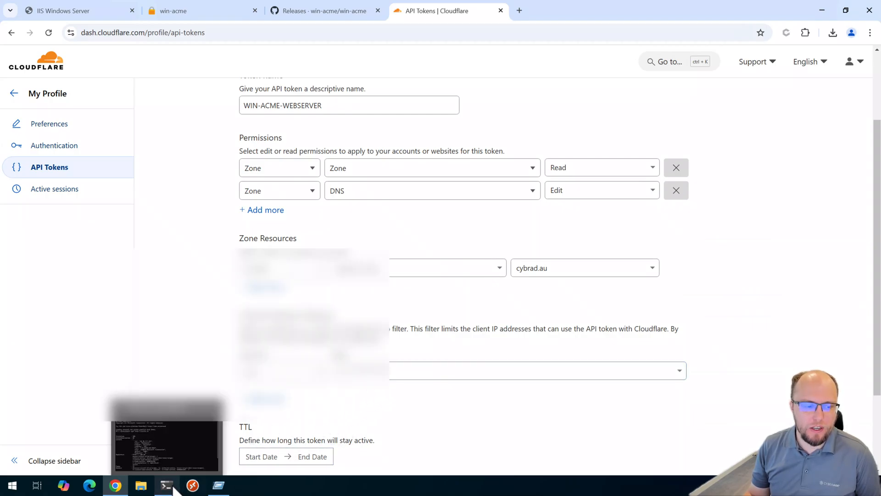
left_click(166, 485)
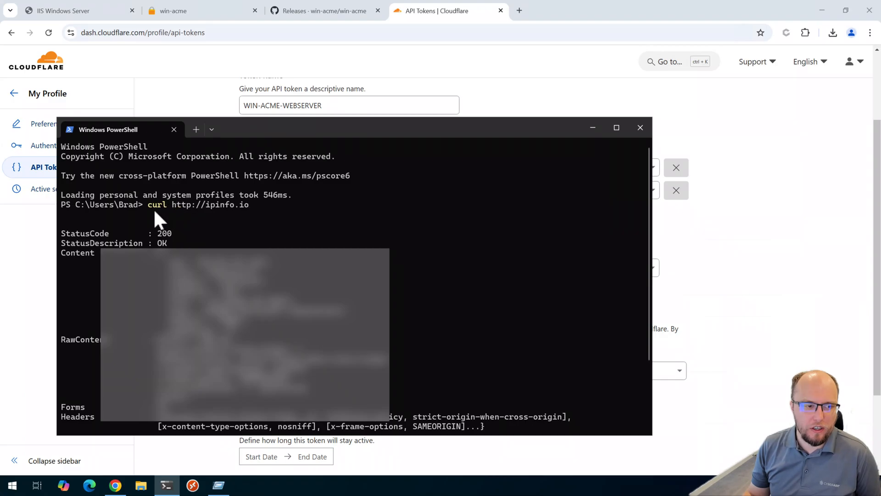
mouse_move(253, 222)
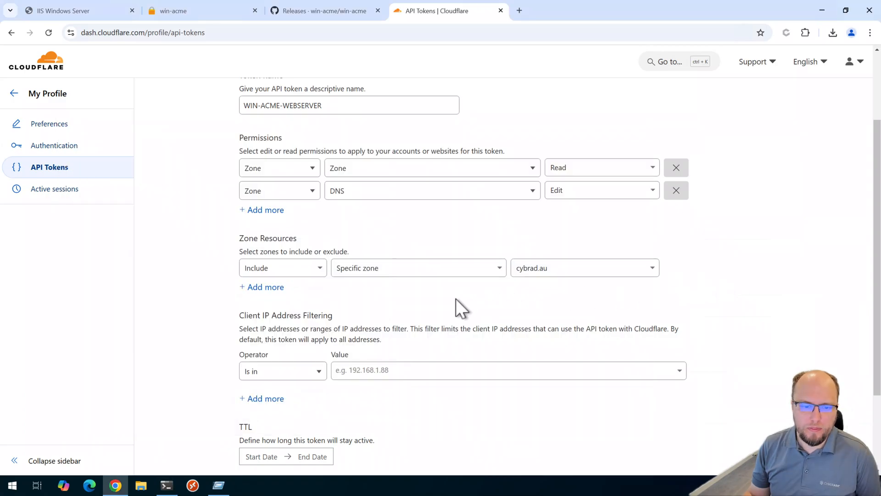
left_click(506, 370)
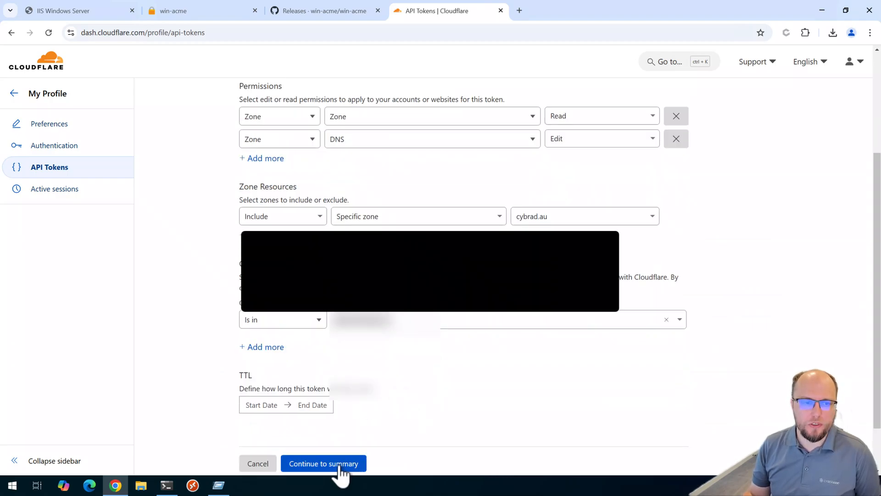
- Create the token, copy it, and return to the IIS Windows Server tab
left_click(323, 463)
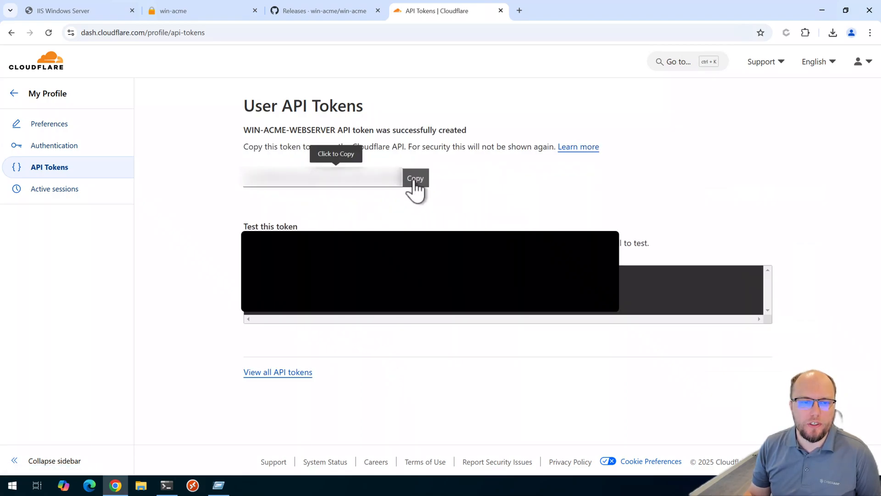
left_click(415, 179)
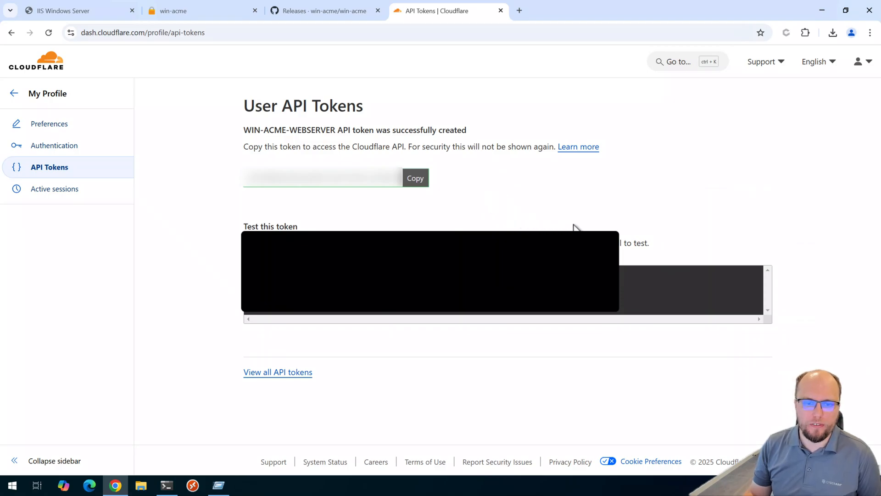
left_click(73, 10)
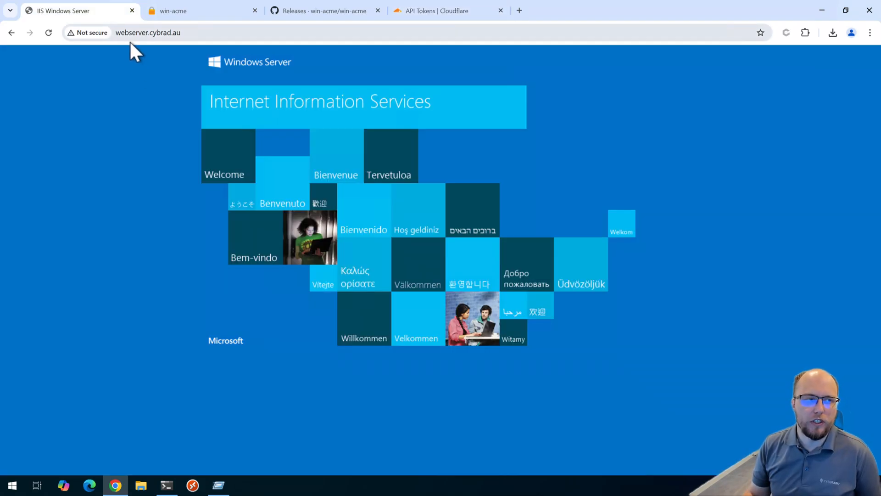
mouse_move(140, 73)
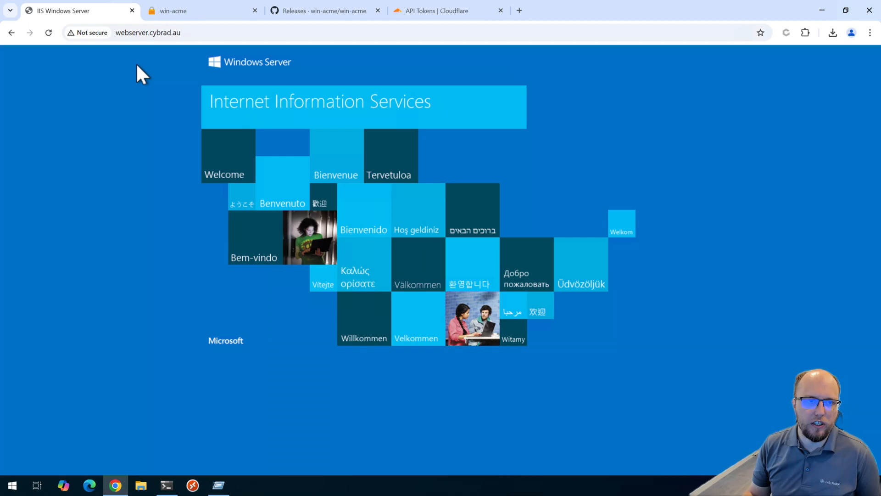
mouse_move(157, 104)
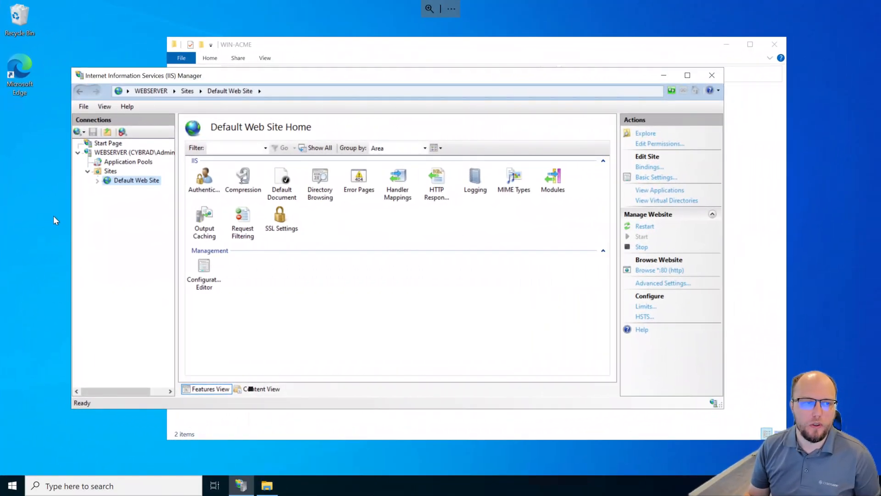
- Extract the win-acme archive into C:\WIN-ACME without opening the folder afterwards
left_click(266, 486)
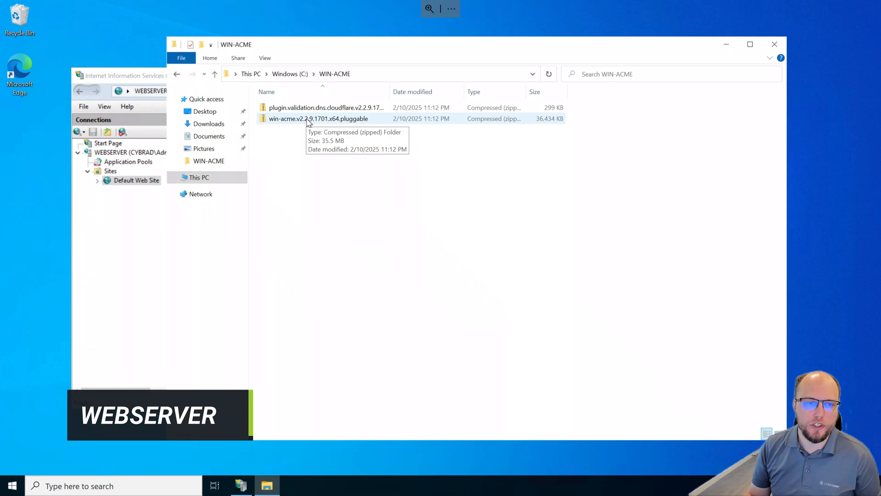
right_click(319, 118)
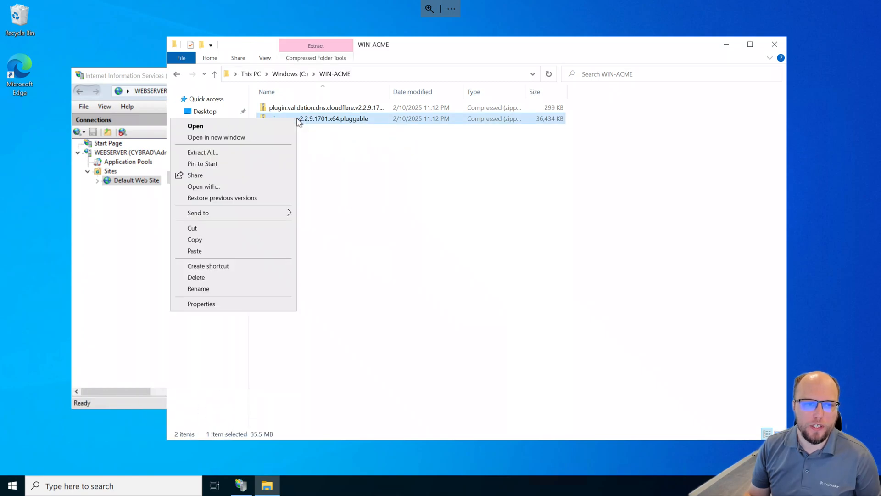
left_click(198, 289)
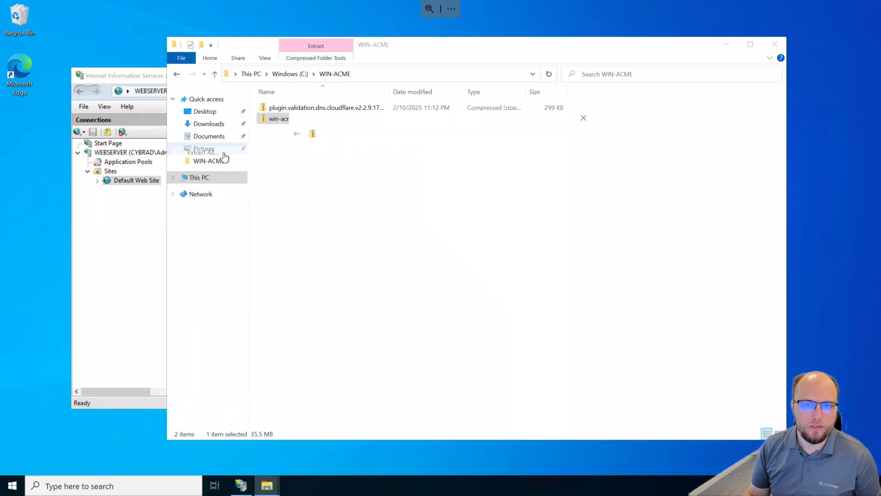
left_click(202, 152)
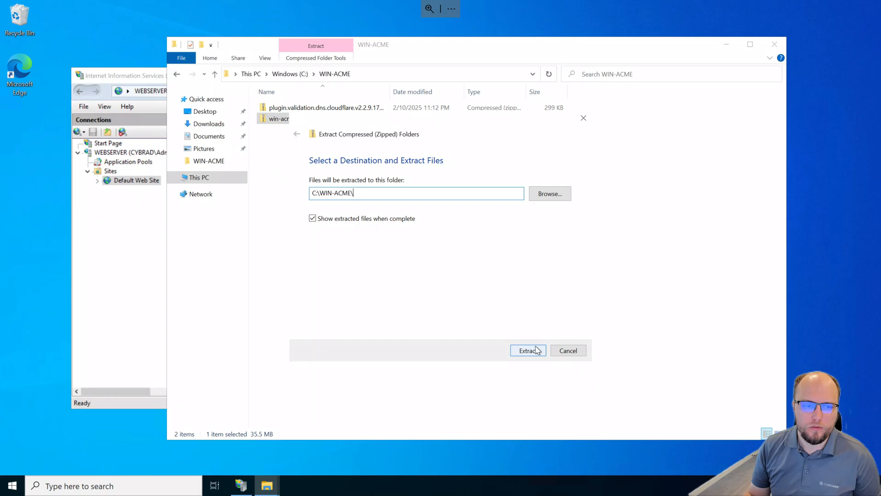
left_click(312, 218)
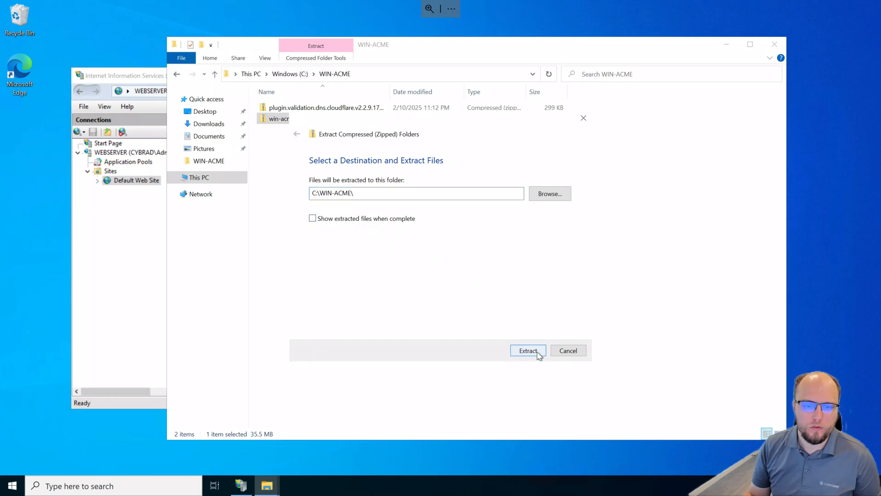
left_click(527, 351)
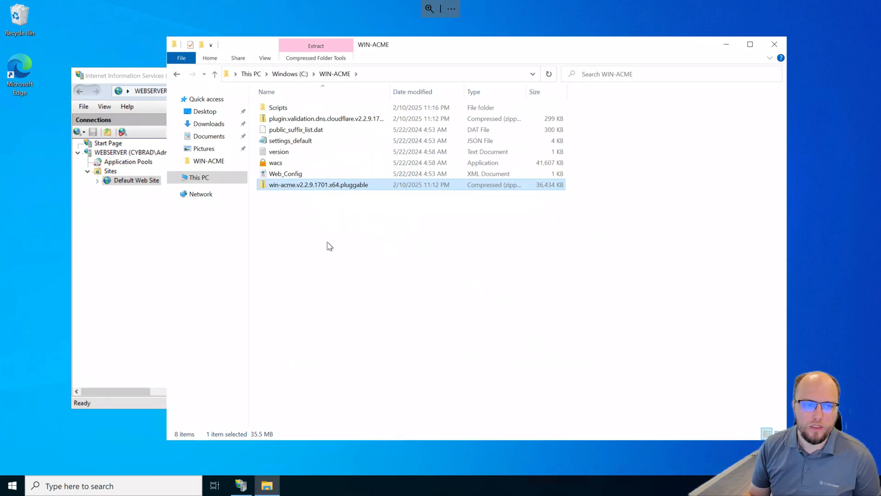
- Extract the Cloudflare plugin archive into C:\WIN-ACME and open the extracted folder
left_click(326, 118)
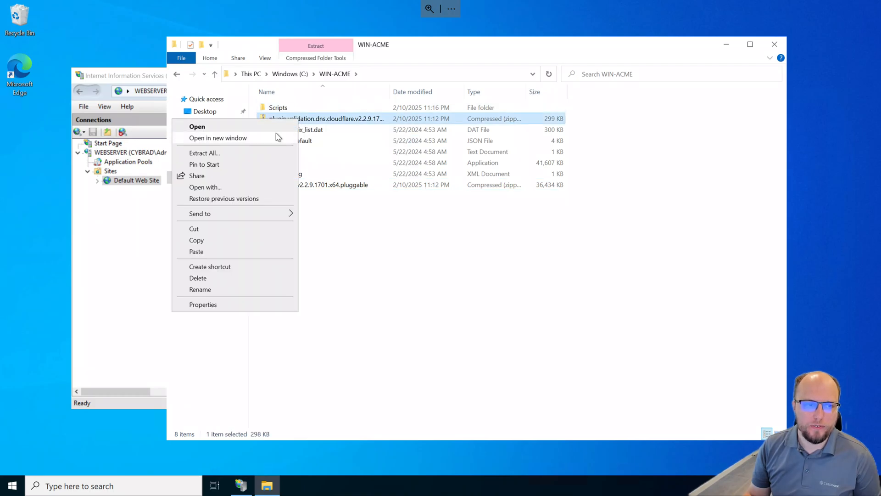
left_click(204, 152)
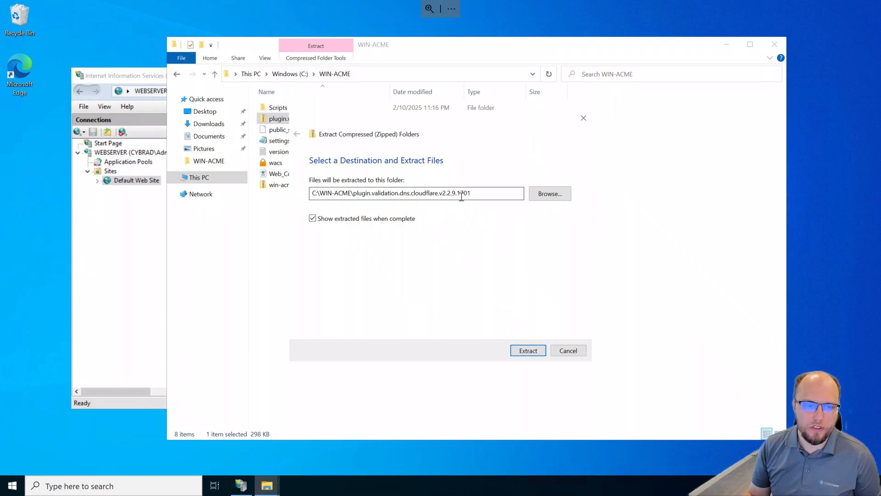
left_click(527, 350)
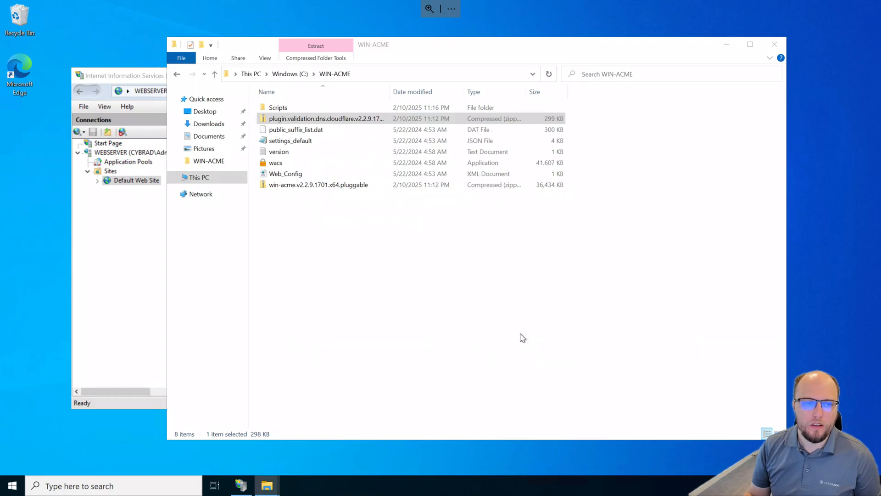
double_click(326, 119)
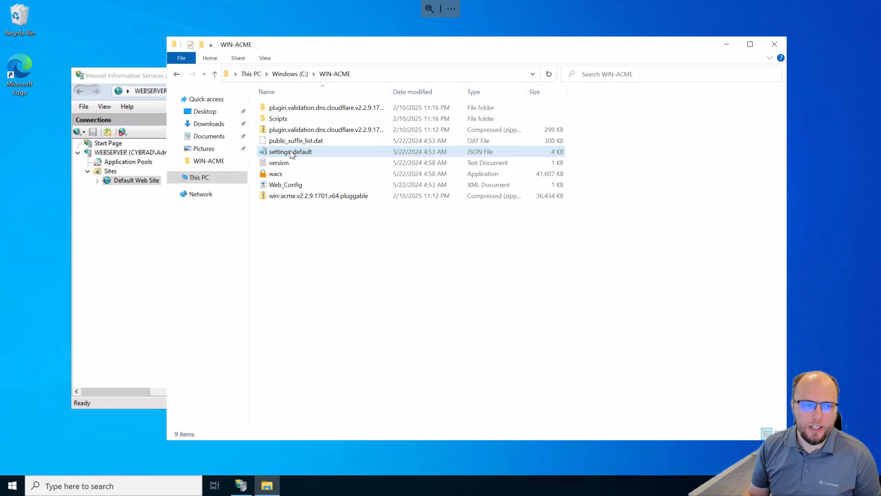
- Edit settings_default.json so DnsServers is "1.1.1.1", "1.0.0.1", saving on close
right_click(290, 151)
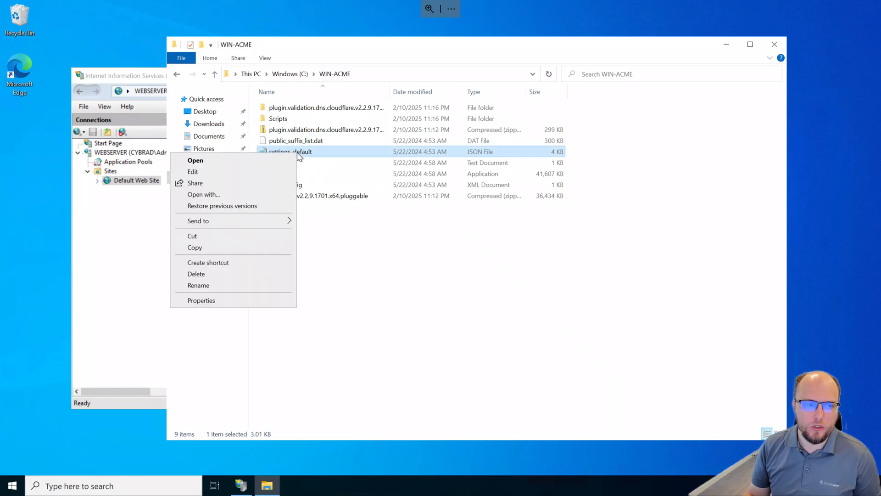
left_click(196, 160)
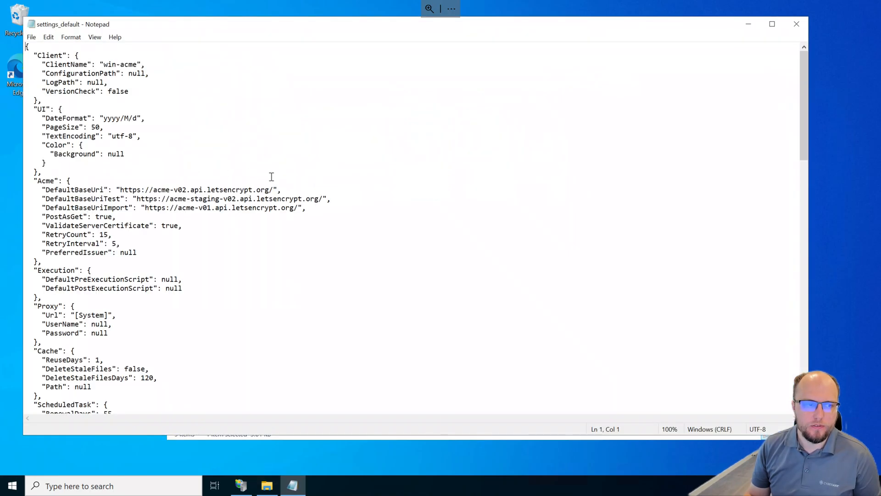
scroll("down", 3)
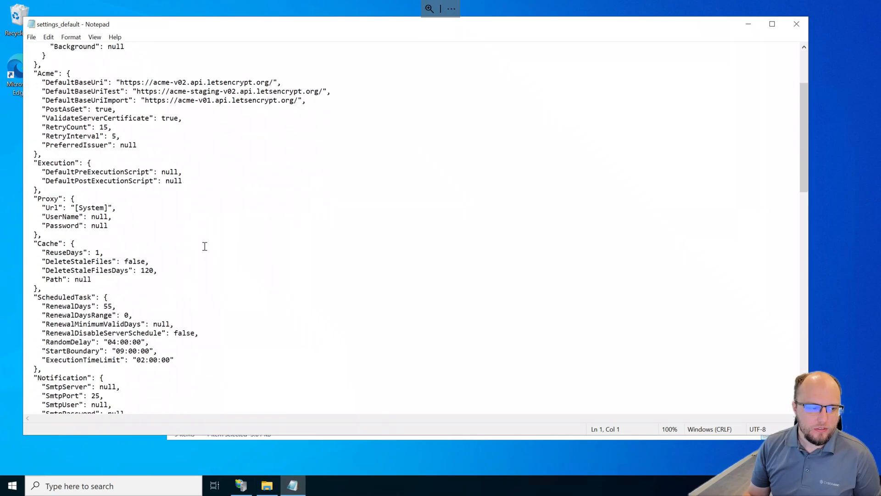
scroll("down", 3)
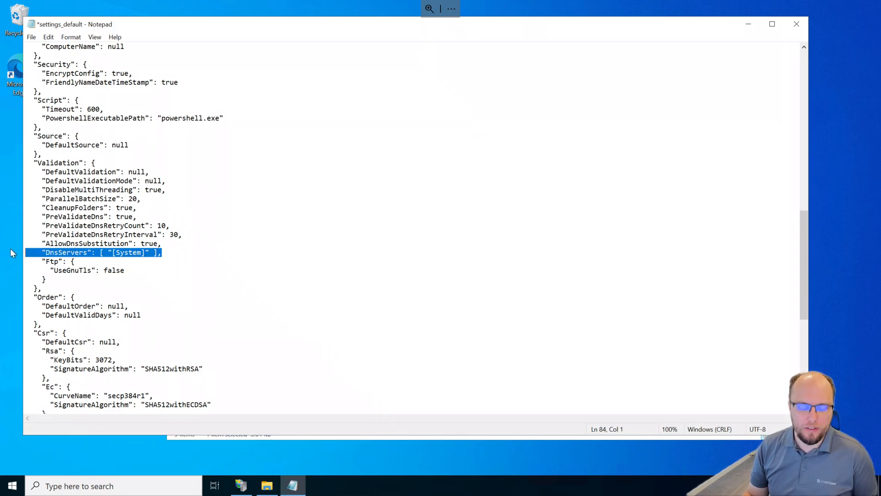
type("\"1.1.1.1\", \"1.0.0.1\"")
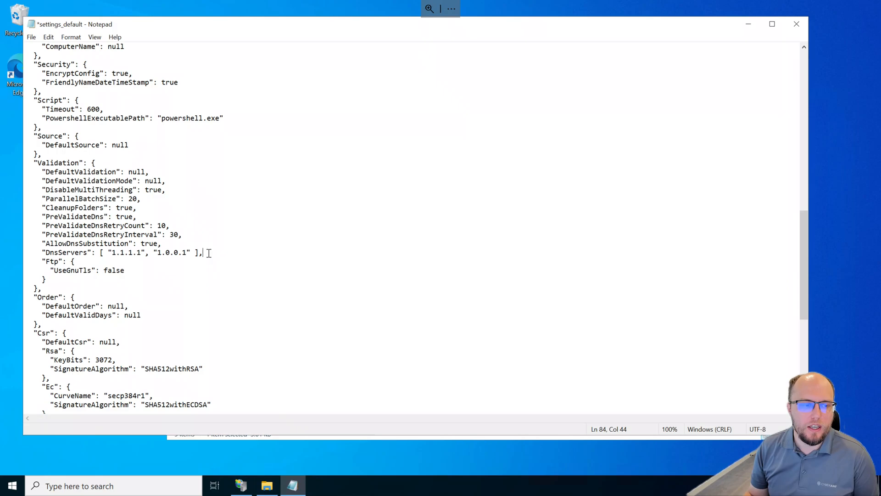
key("Backspace")
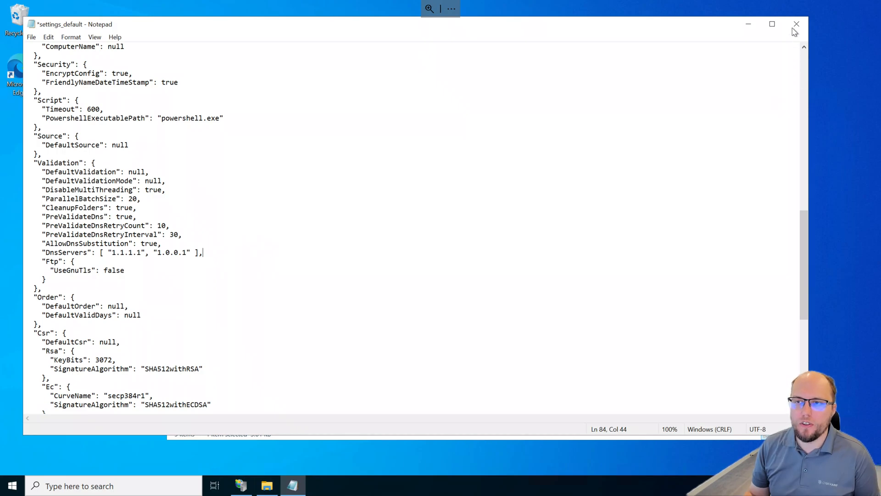
left_click(796, 25)
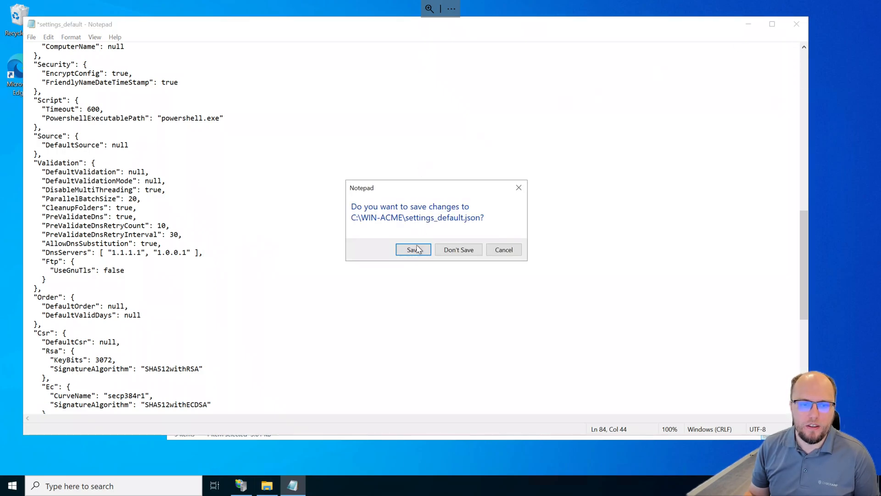
left_click(413, 250)
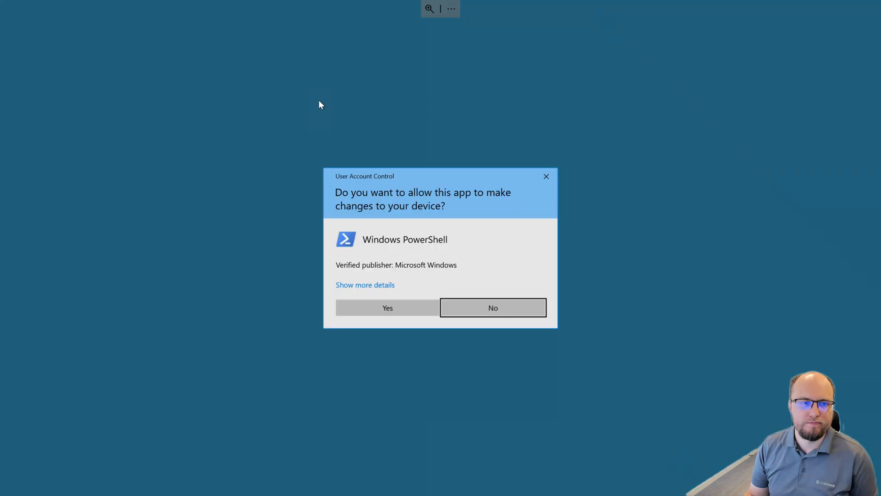
- Approve elevation, choose advanced mode and Manual input, and enter host *.cybrad.au
left_click(387, 307)
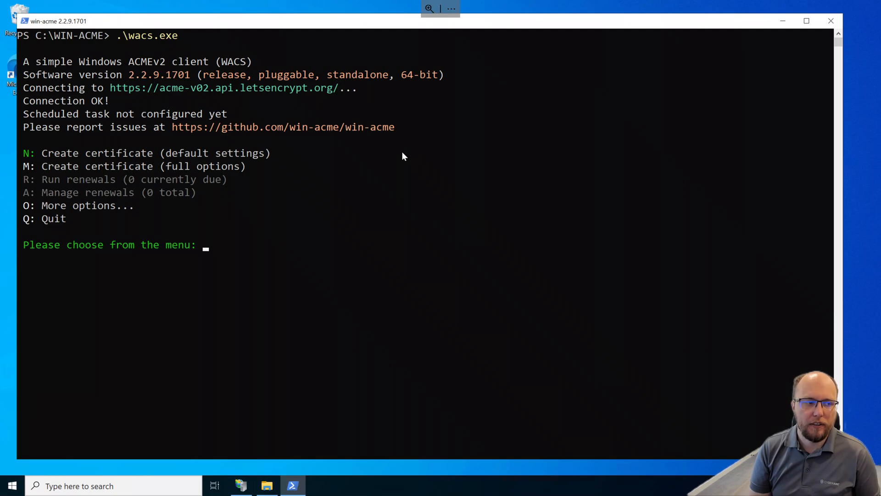
type("m")
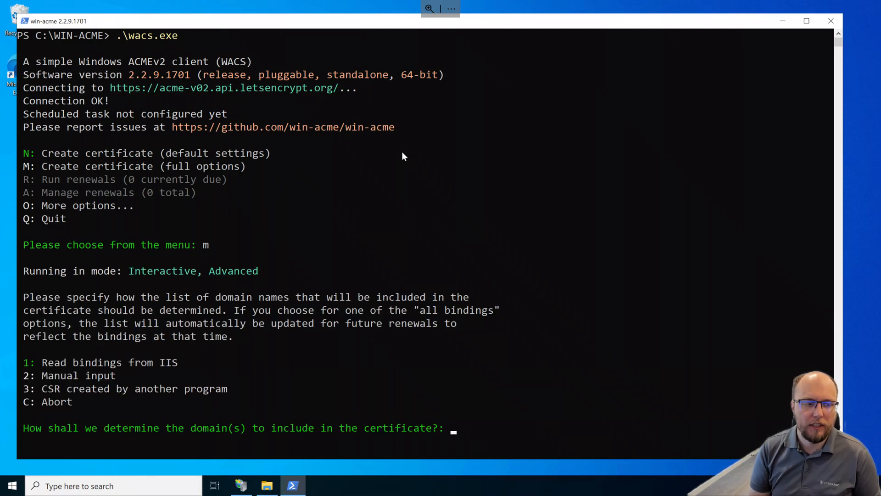
type("2")
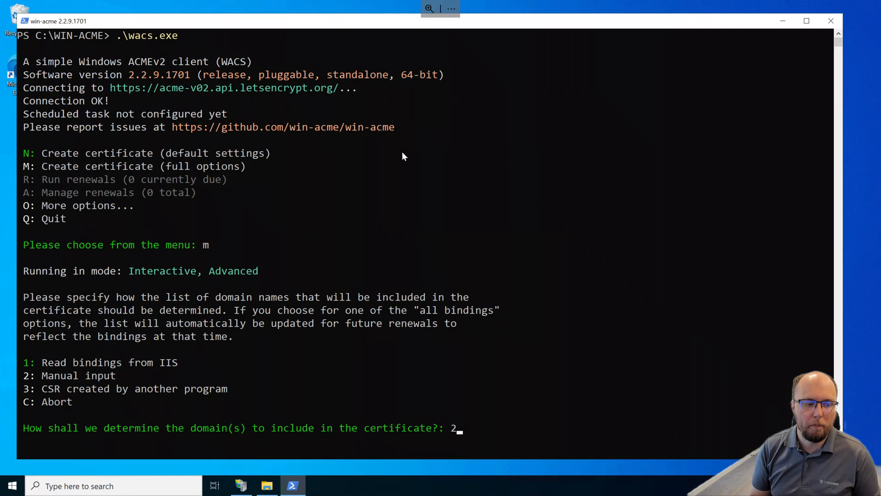
key("enter")
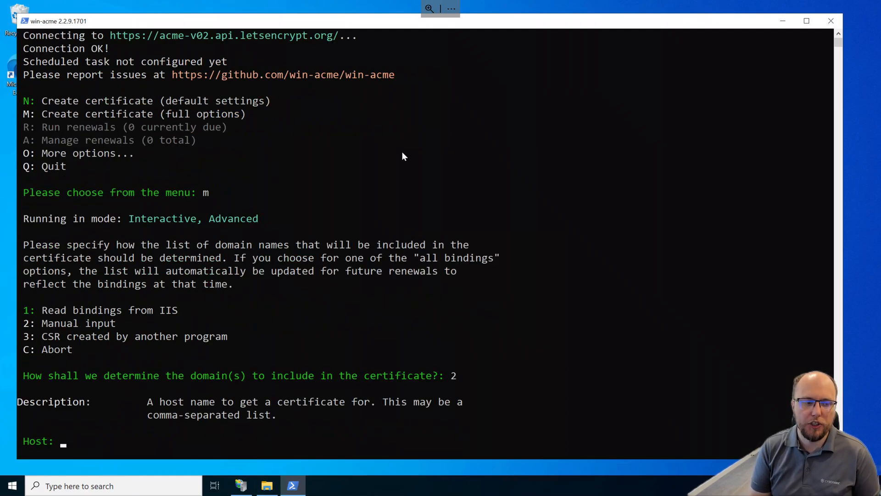
type("*")
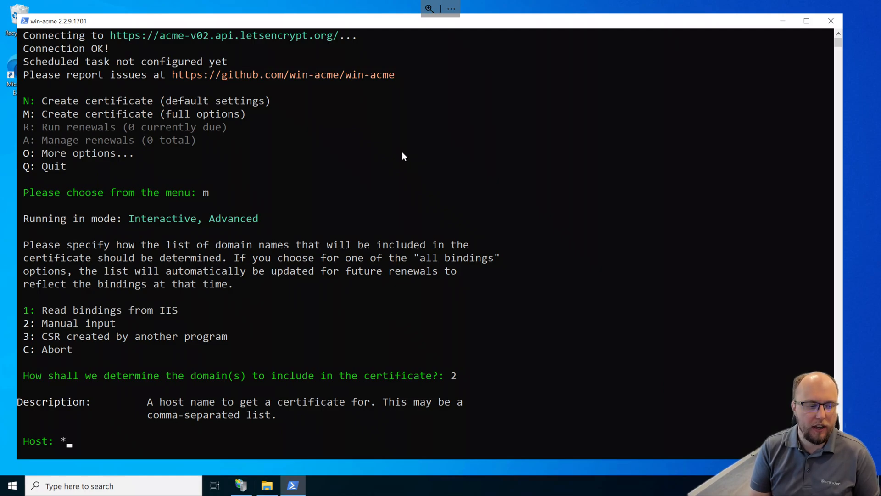
type("c")
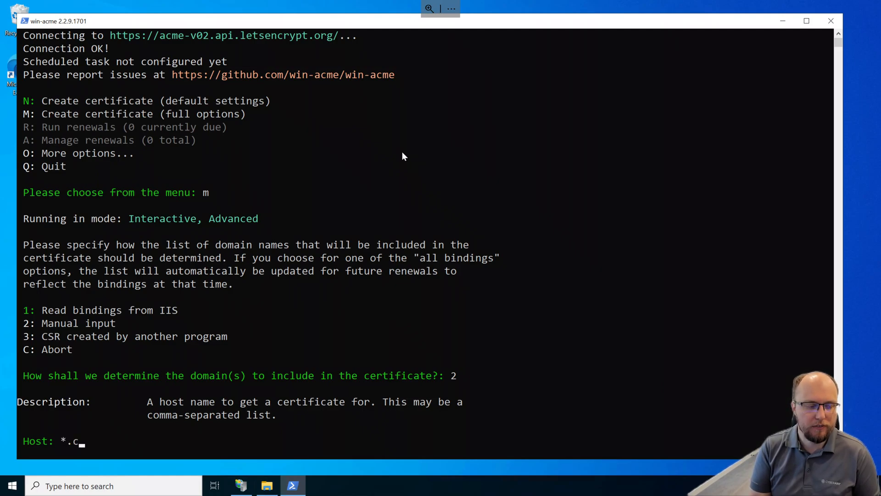
type("ybrad.au")
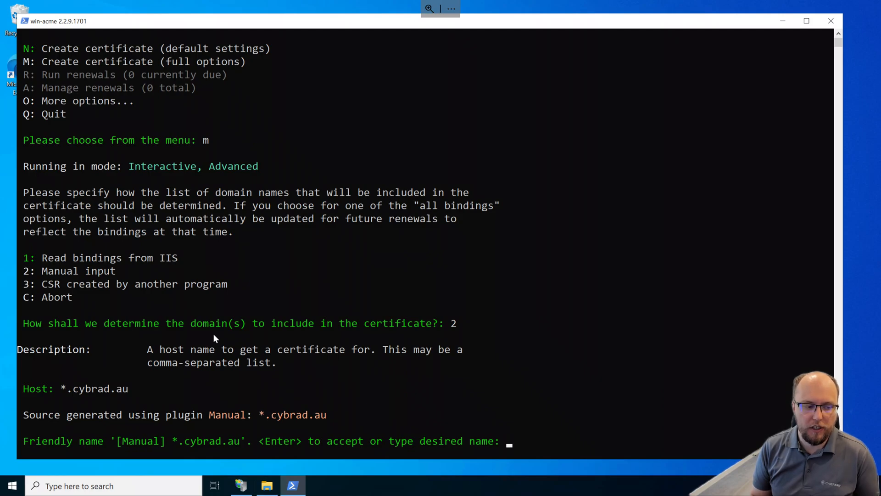
- Accept the default friendly name and keep the wildcard in a single certificate
key("enter")
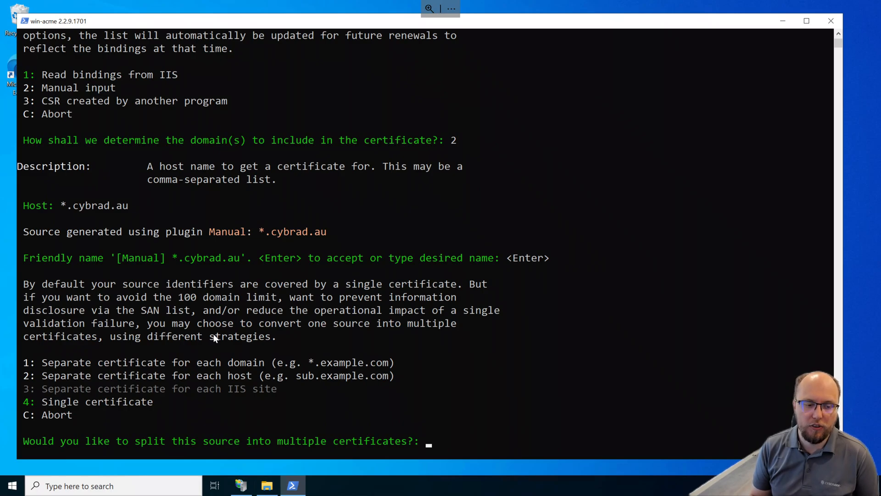
key("Enter")
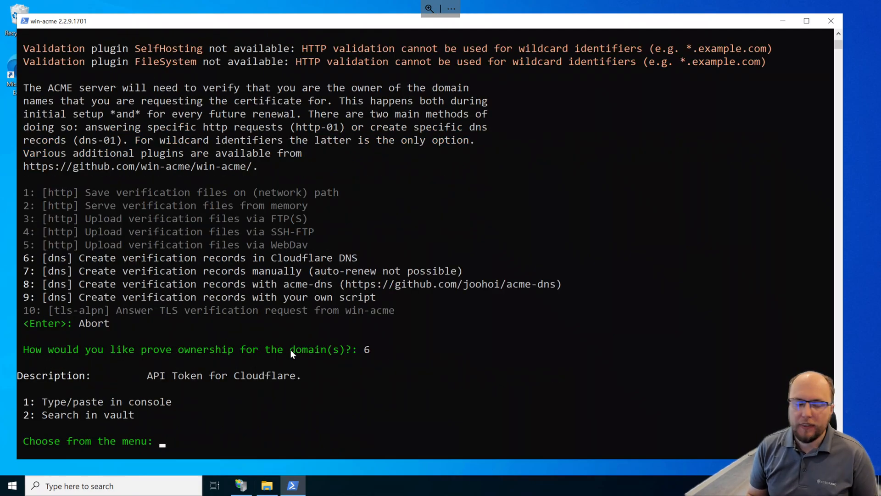
- Supply the Cloudflare API token and accept the default RSA key and installation choices
type("1")
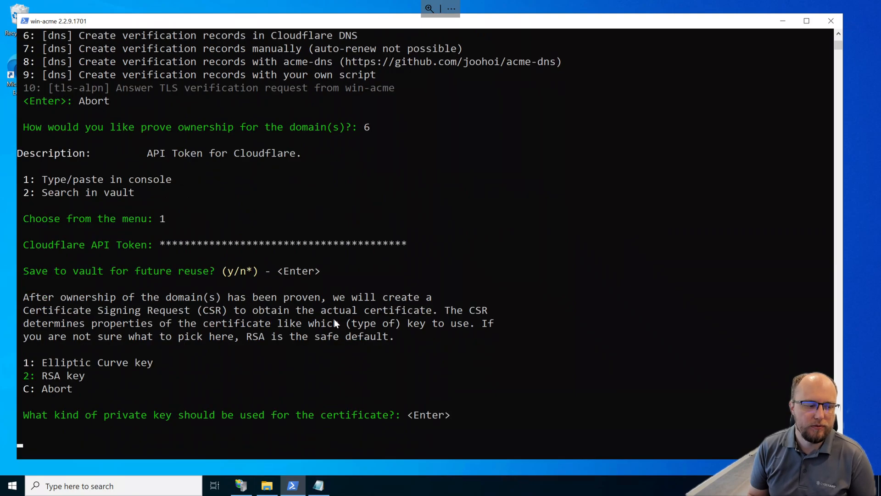
key("enter")
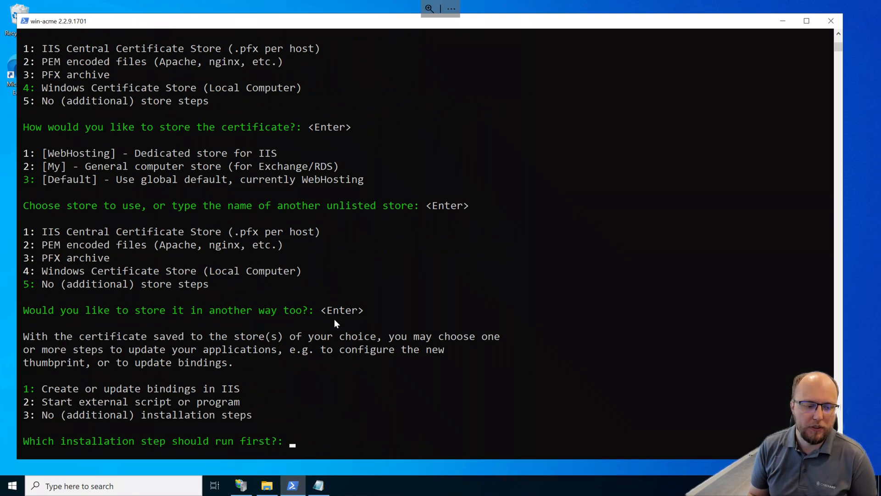
key("enter")
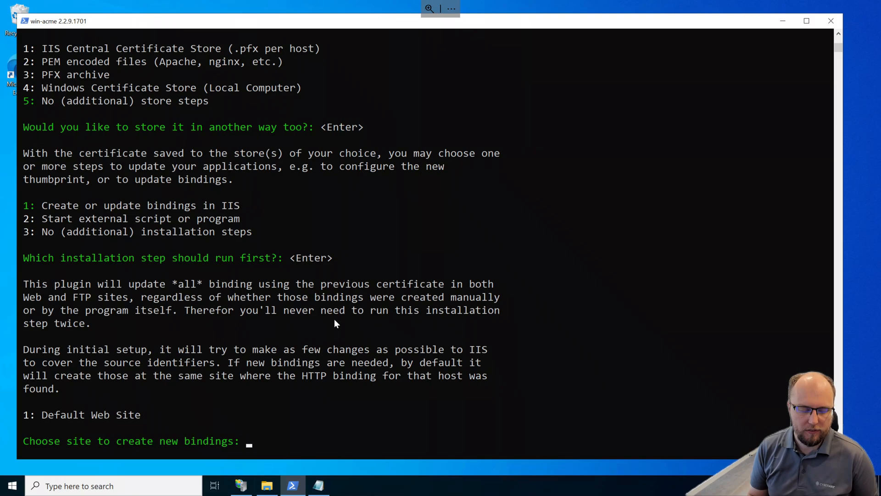
- Bind to Default Web Site (1), add no extra installation step, and skip opening the terms
type("1")
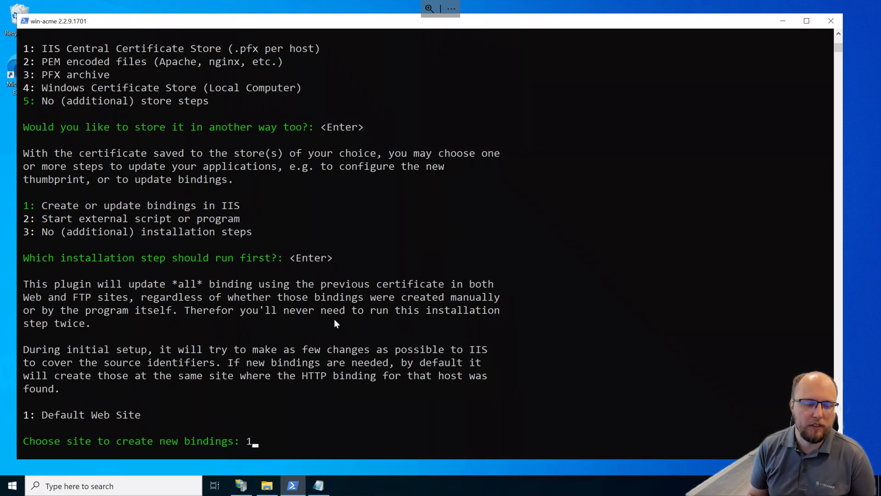
key("Enter")
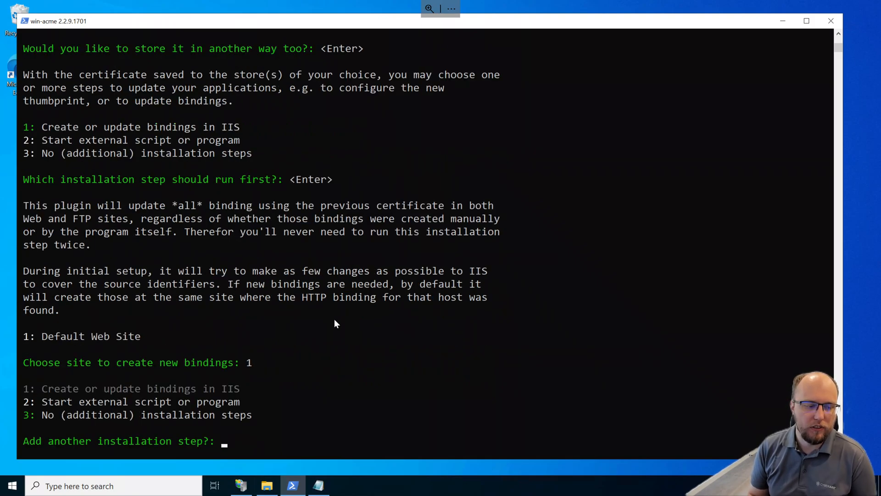
key("enter")
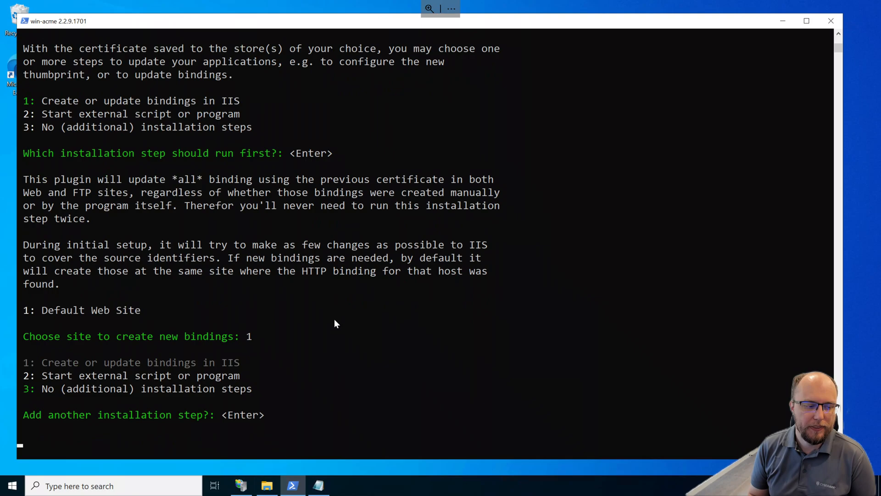
key("Enter")
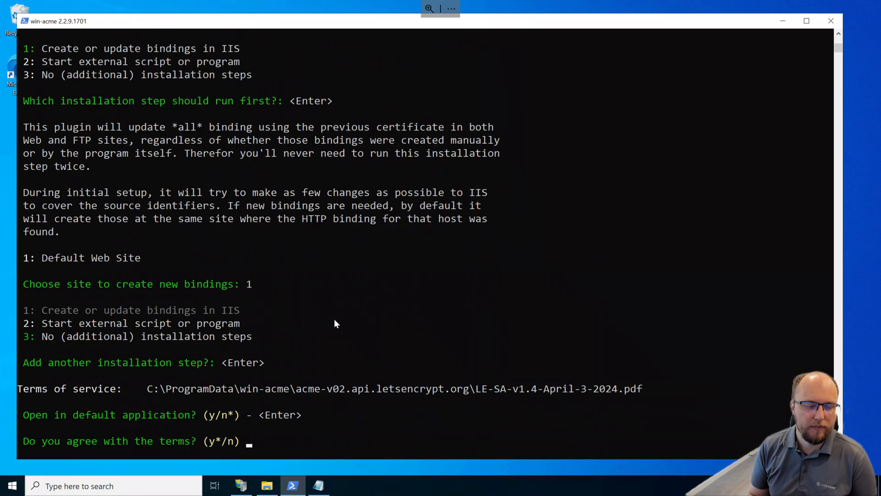
type("yes")
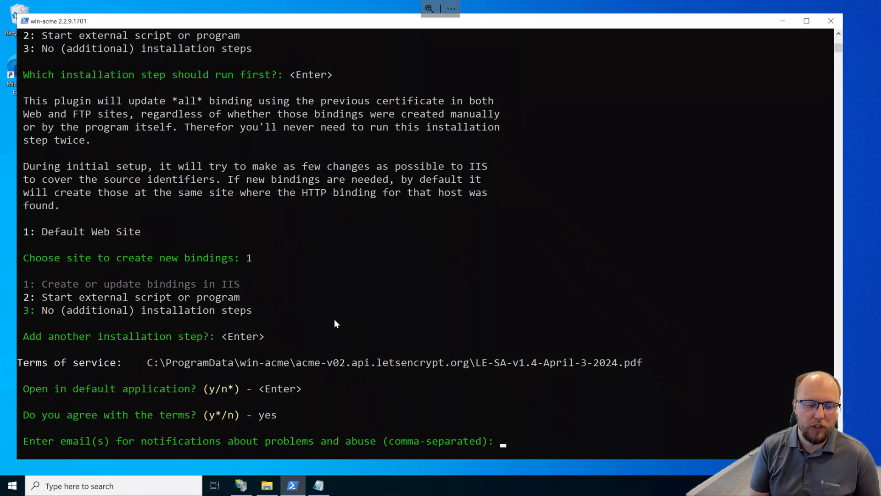
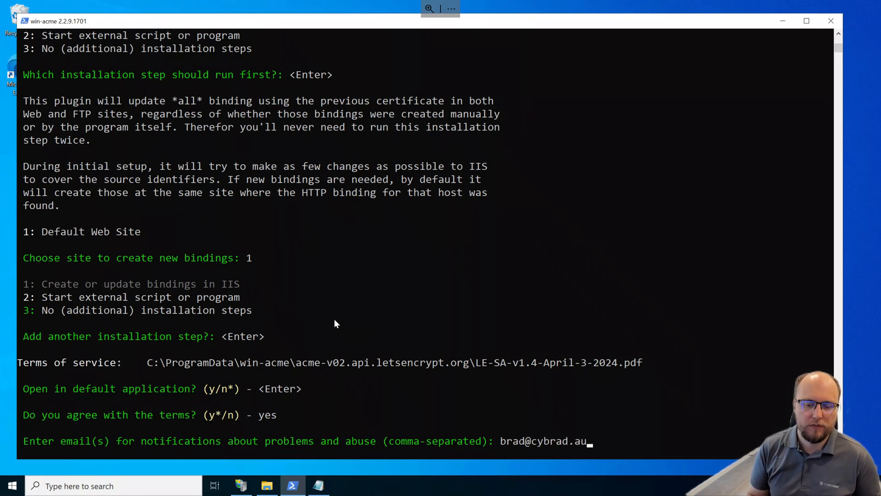
key("enter")
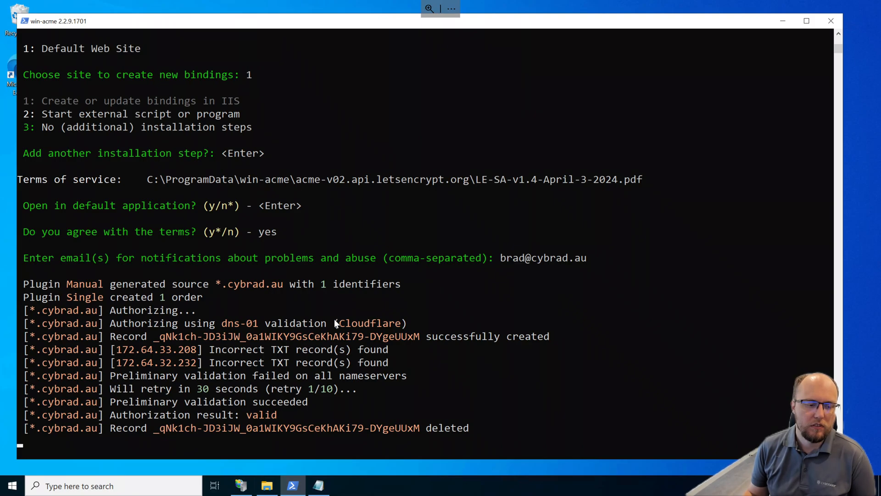
- Scroll through win-acme output as *.cybrad.au is validated, stored and bound to IIS 443
scroll("down", 3)
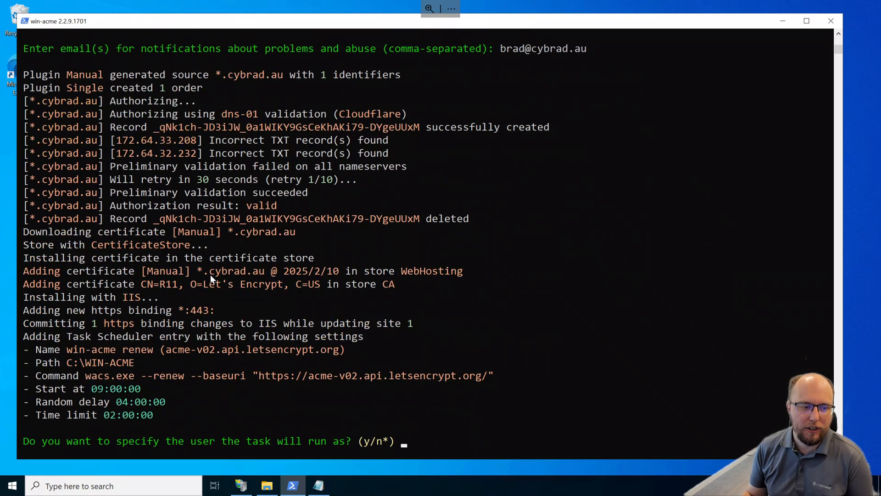
mouse_move(202, 120)
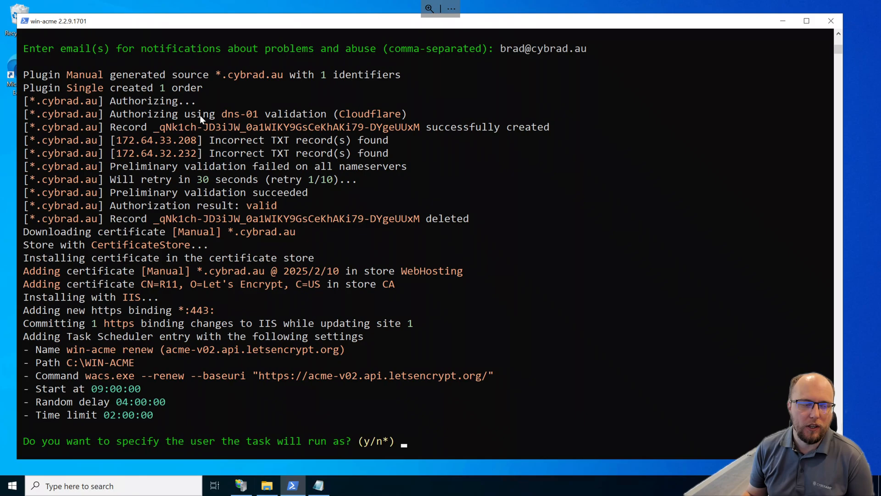
mouse_move(298, 116)
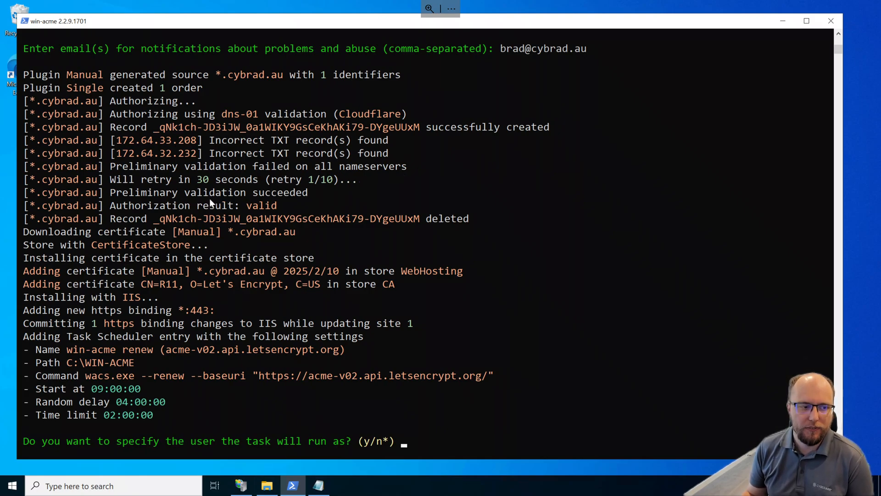
mouse_move(138, 222)
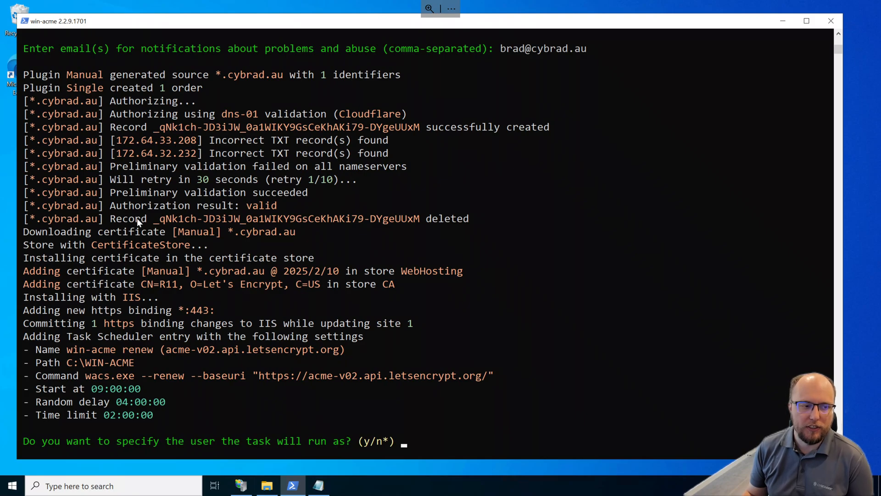
mouse_move(140, 223)
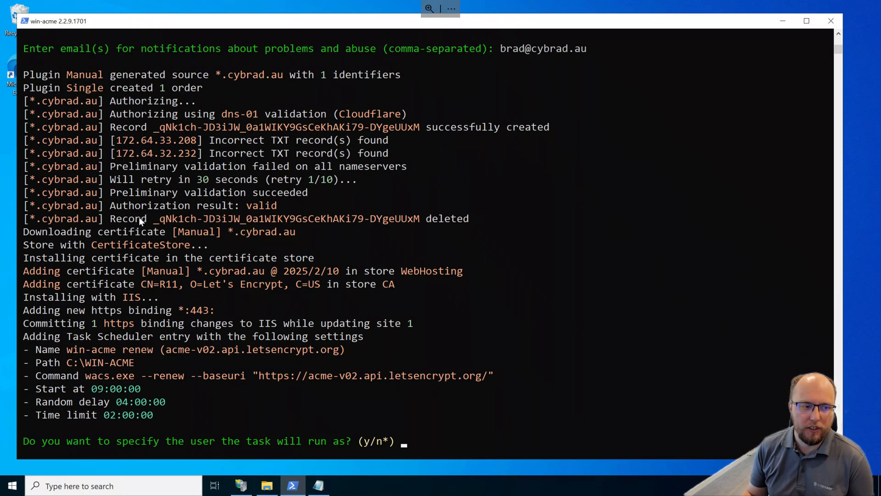
mouse_move(399, 222)
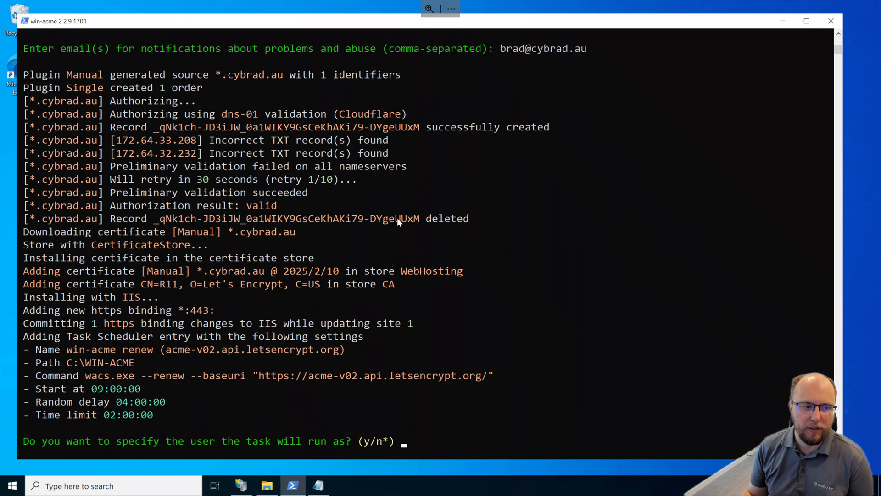
mouse_move(194, 243)
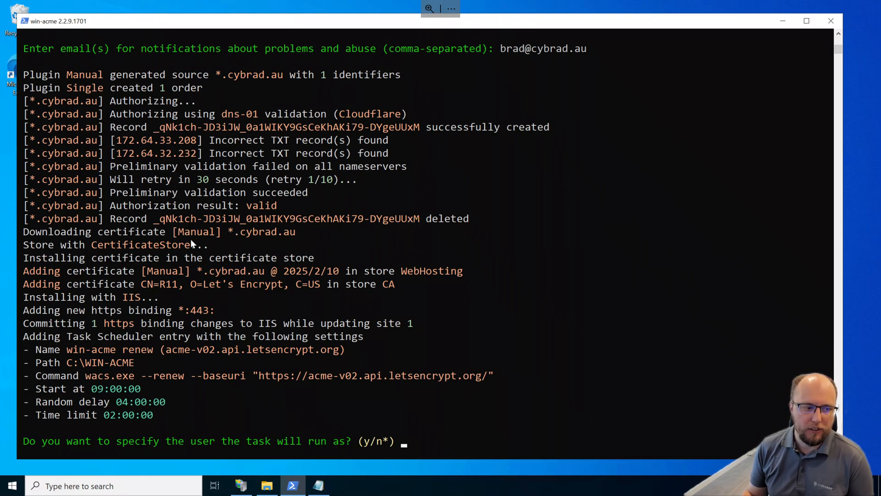
mouse_move(201, 247)
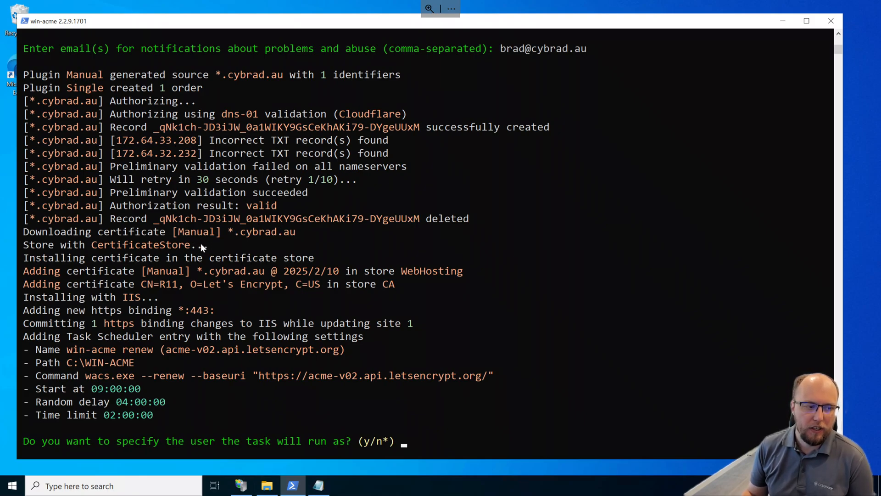
mouse_move(203, 296)
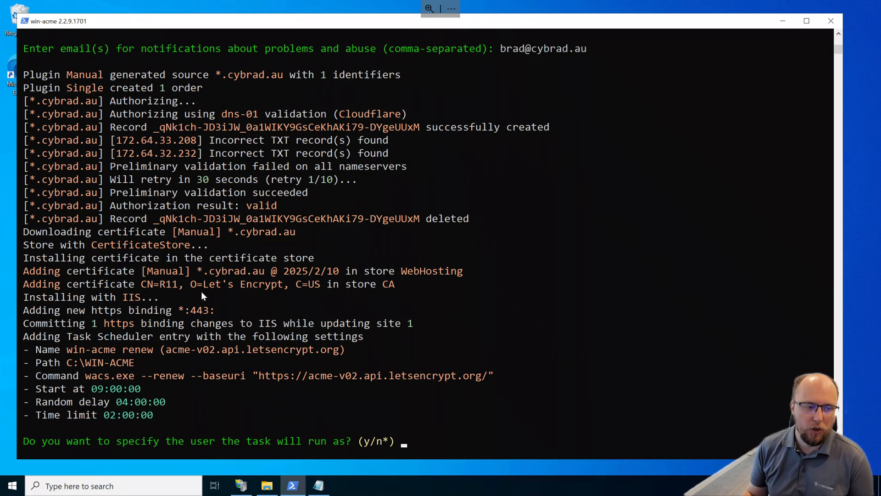
mouse_move(167, 299)
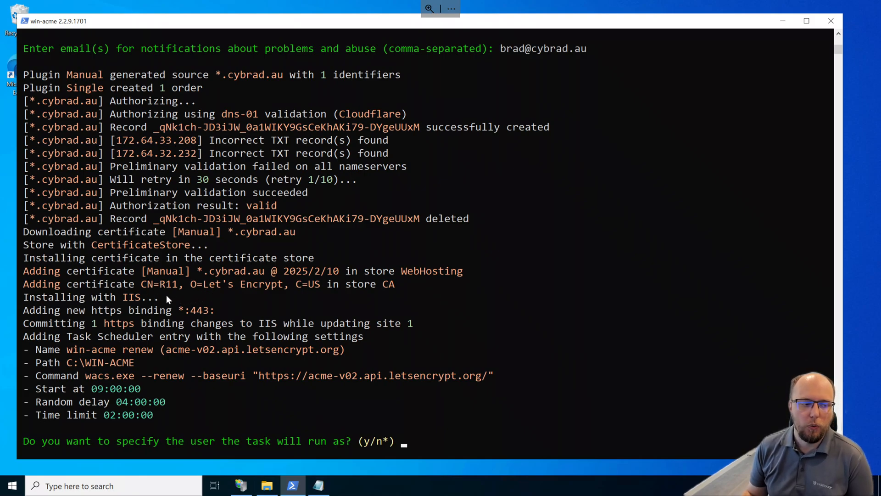
mouse_move(143, 395)
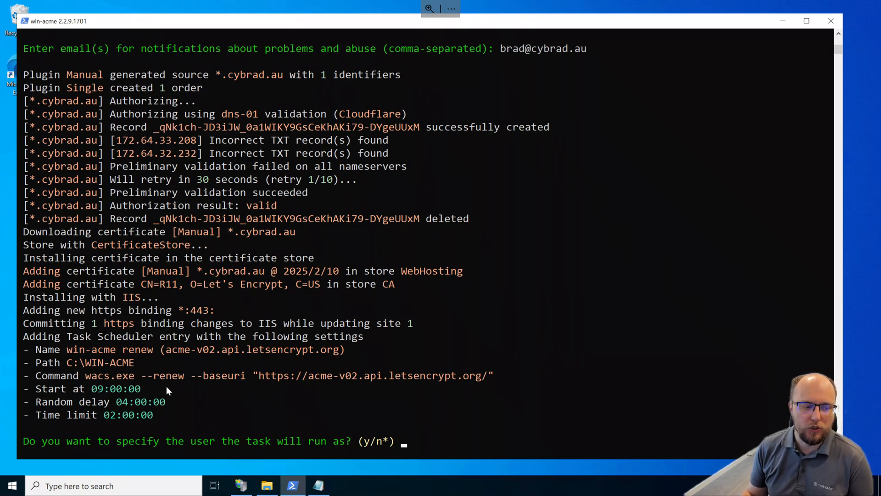
mouse_move(260, 390)
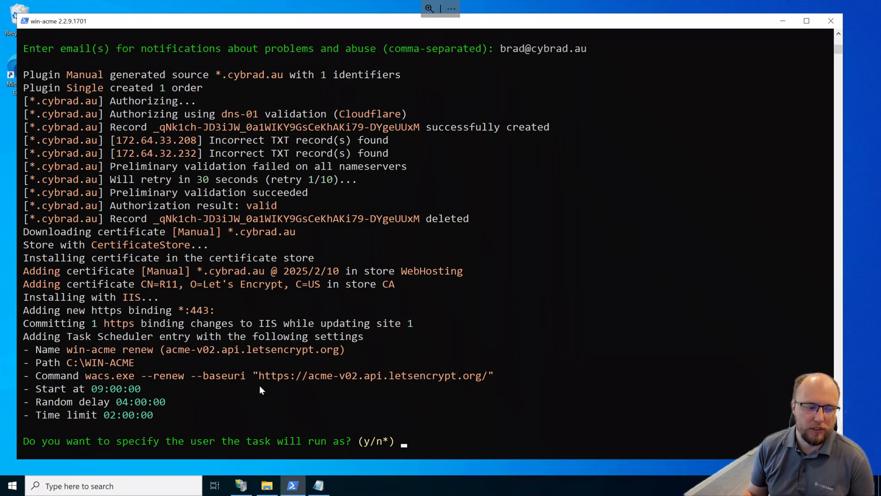
mouse_move(314, 396)
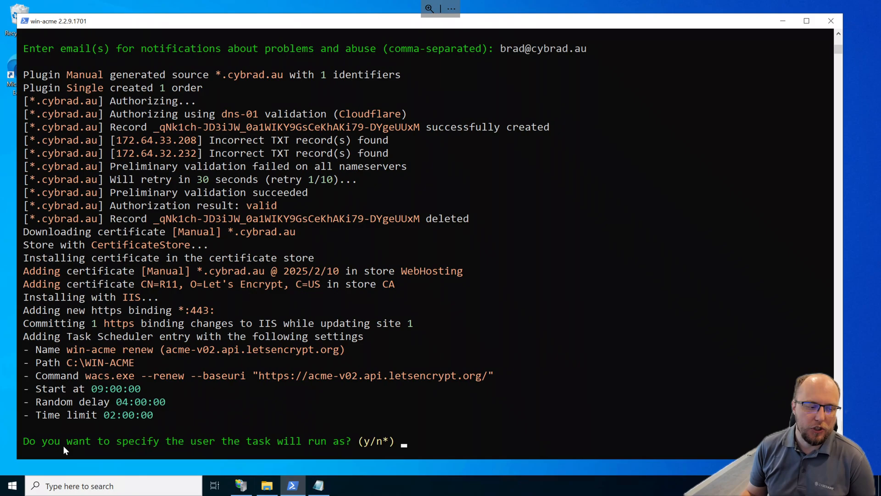
mouse_move(360, 411)
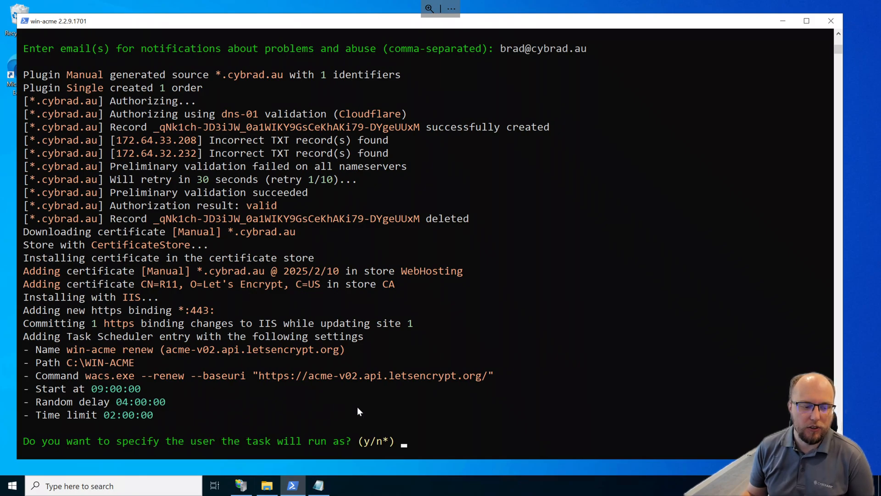
mouse_move(448, 412)
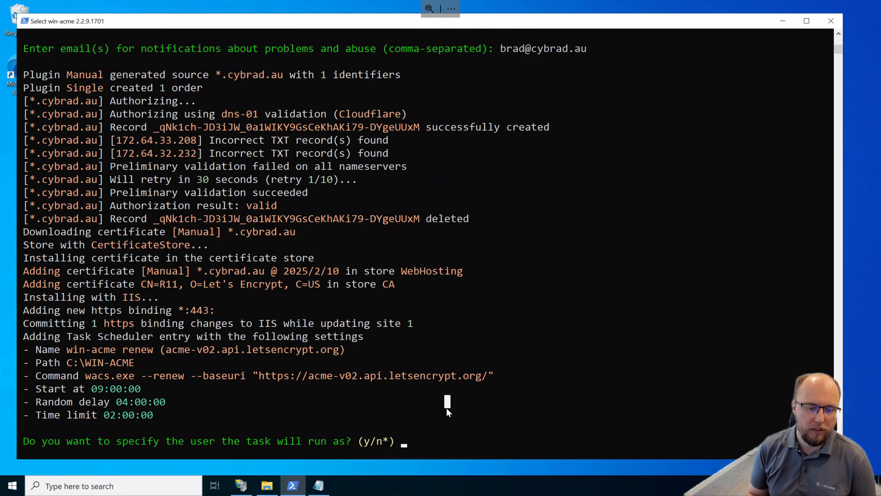
- Keep the default account for the renewal task, then quit win-acme with q
key("enter")
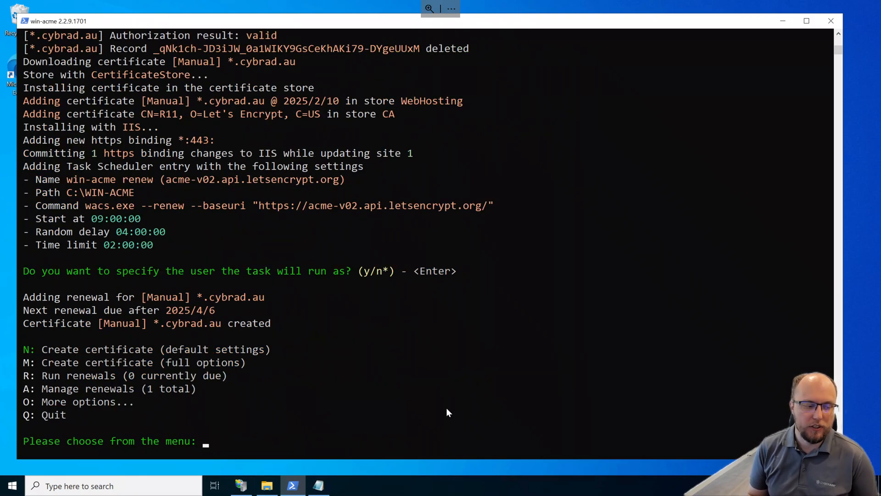
type("q")
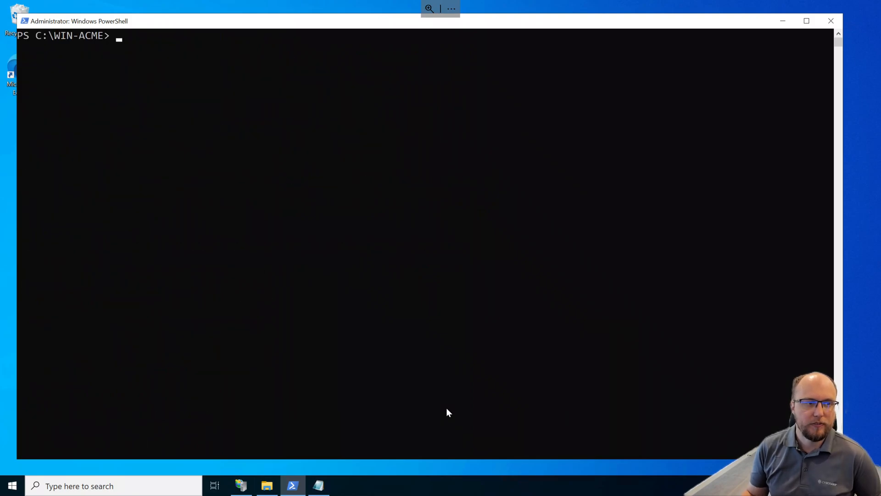
mouse_move(242, 486)
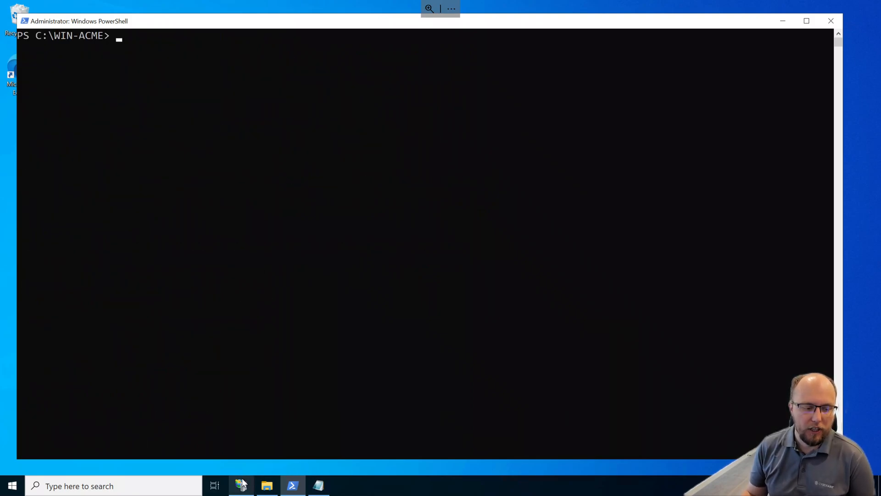
- Check Default Web Site's https certificate binding, then remove its port 80 http binding
left_click(242, 485)
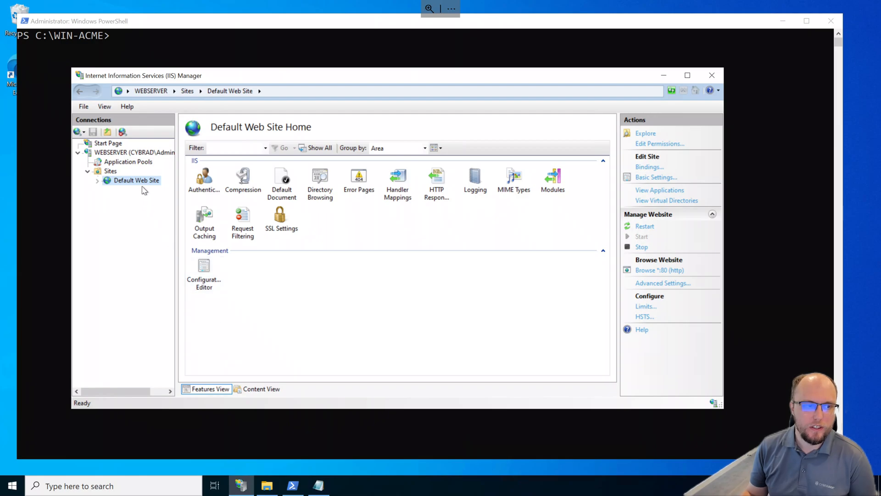
right_click(134, 180)
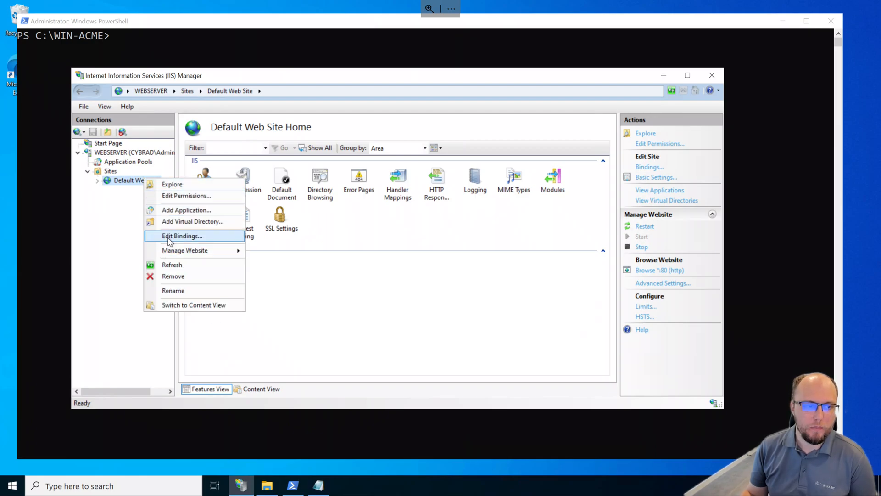
left_click(182, 235)
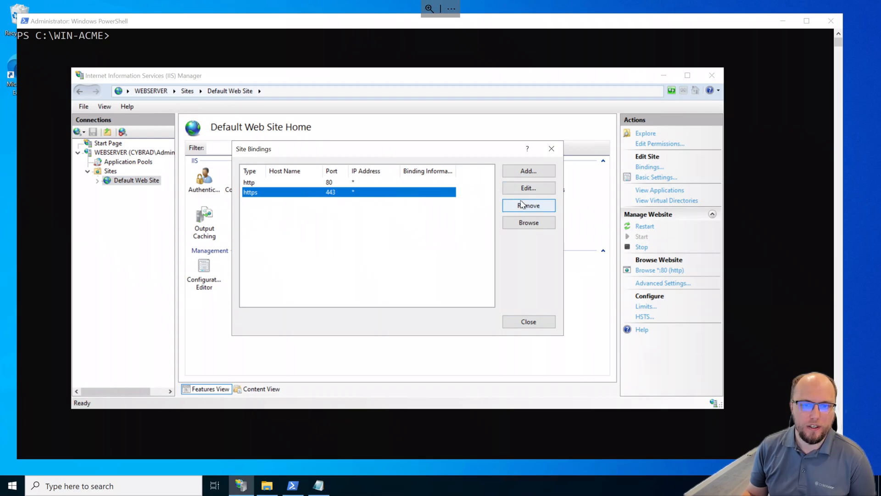
left_click(528, 188)
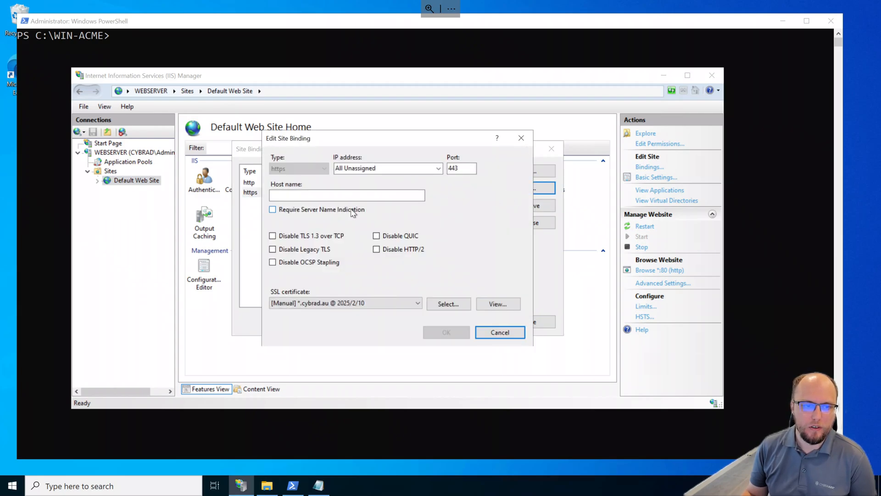
left_click(499, 332)
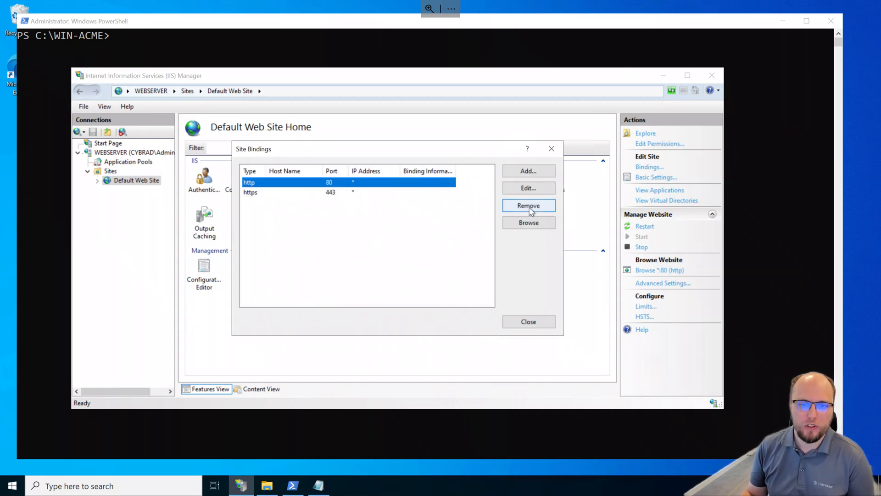
left_click(528, 206)
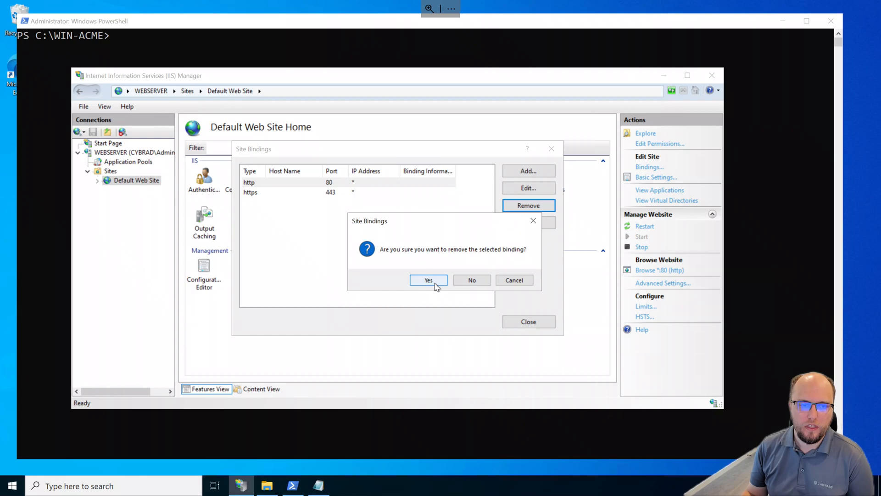
left_click(428, 280)
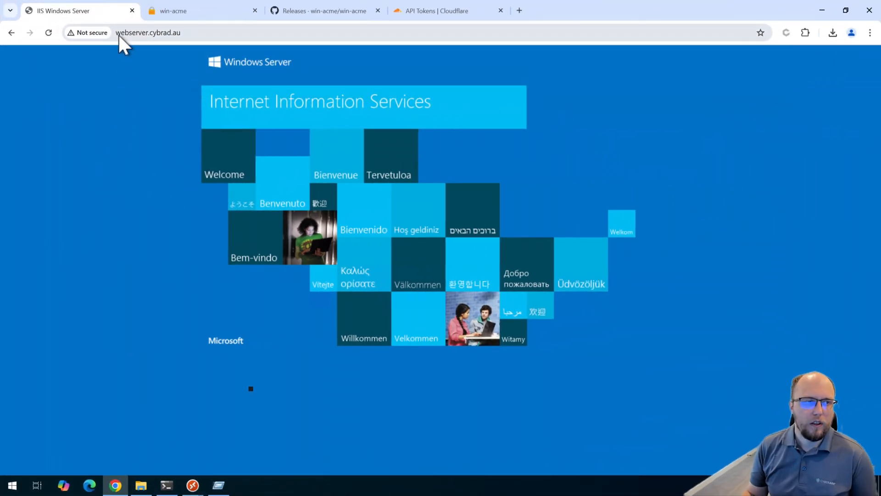
- Reload webserver.cybrad.au and inspect its valid Let's Encrypt *.cybrad.au certificate
left_click(148, 32)
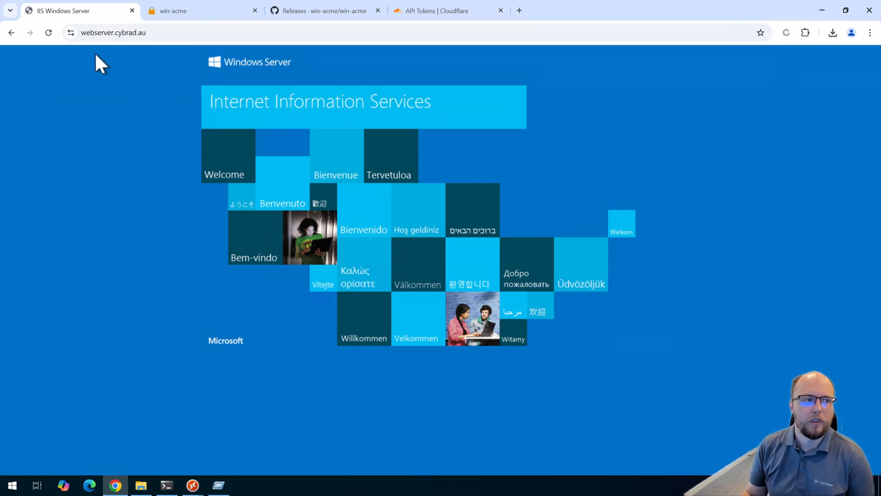
left_click(70, 32)
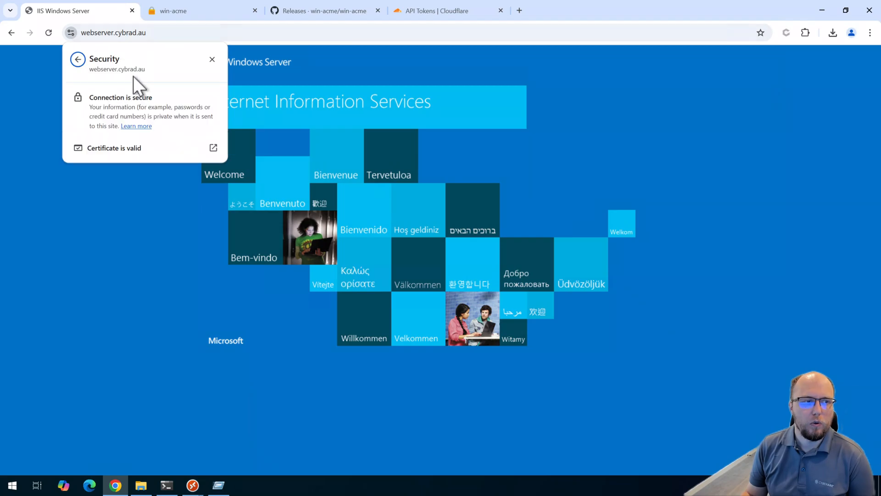
left_click(113, 148)
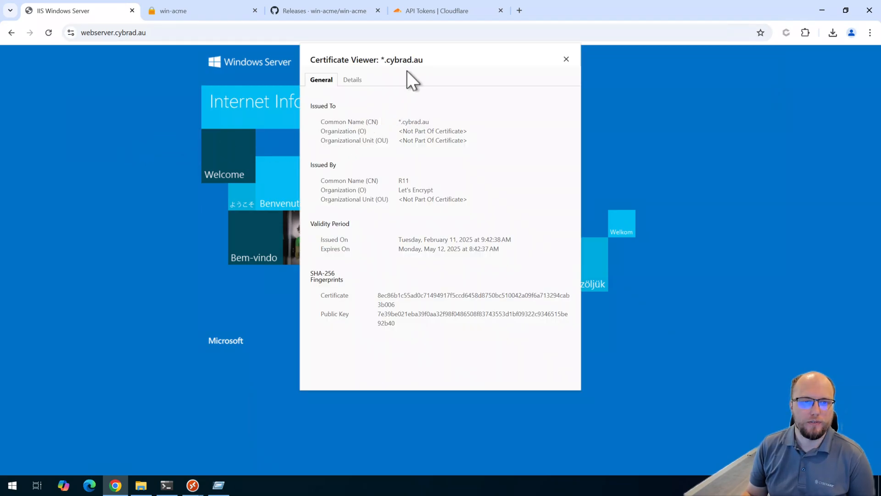
double_click(413, 121)
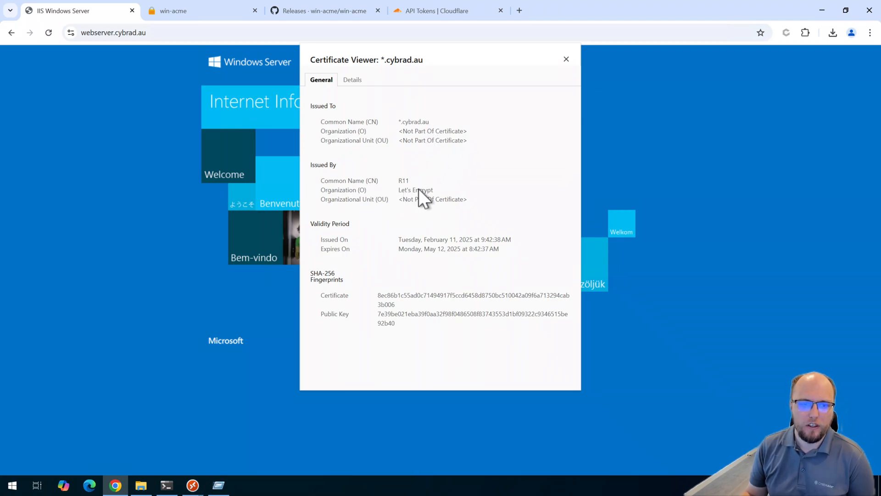
double_click(415, 190)
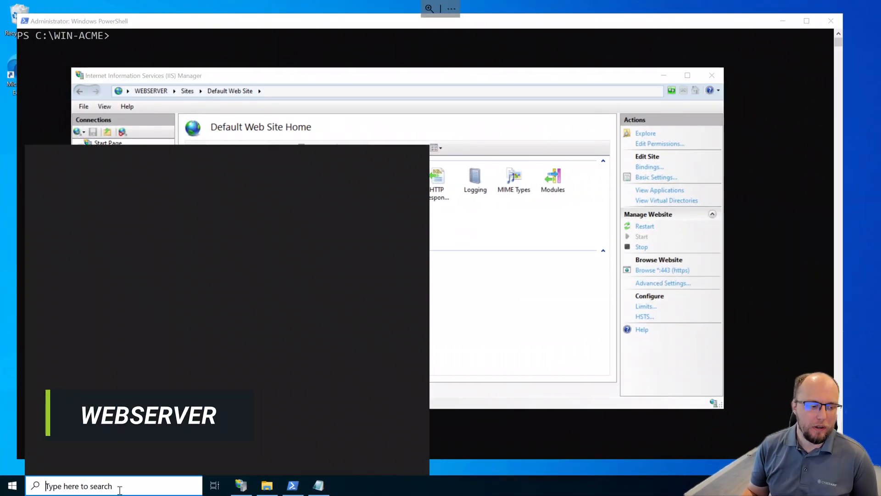
- Search 'ta' in Windows search and launch Task Scheduler
type("ta")
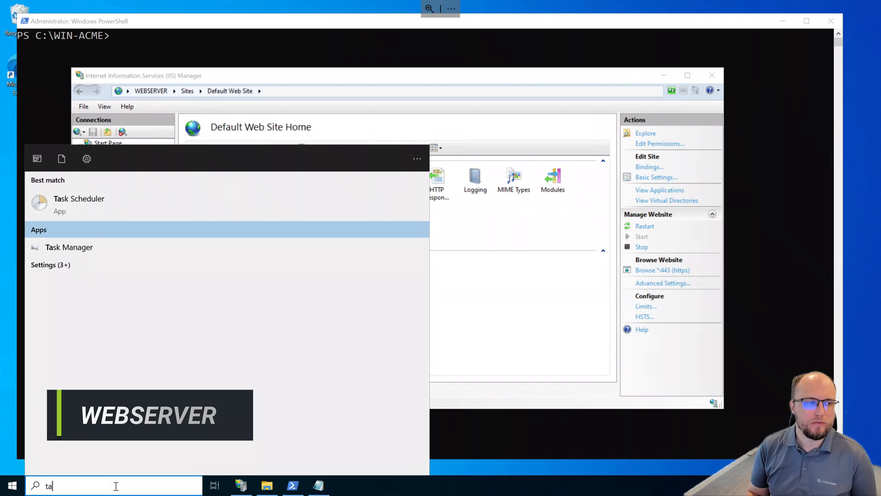
left_click(78, 198)
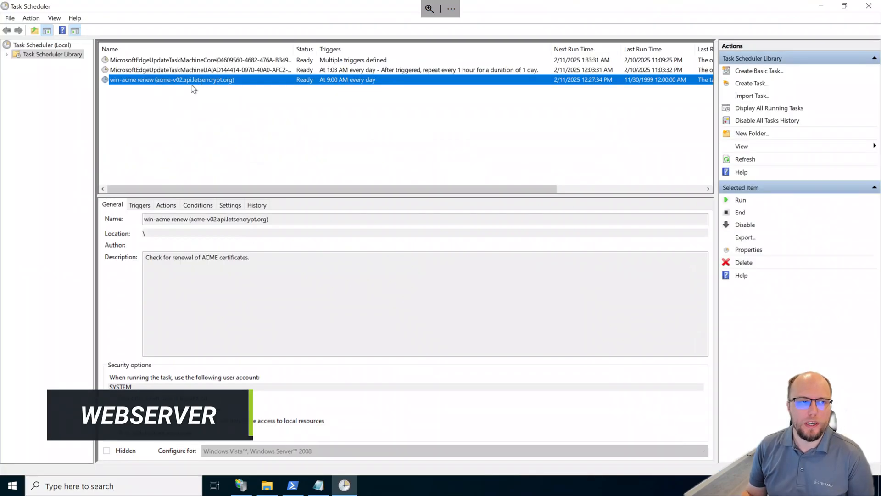